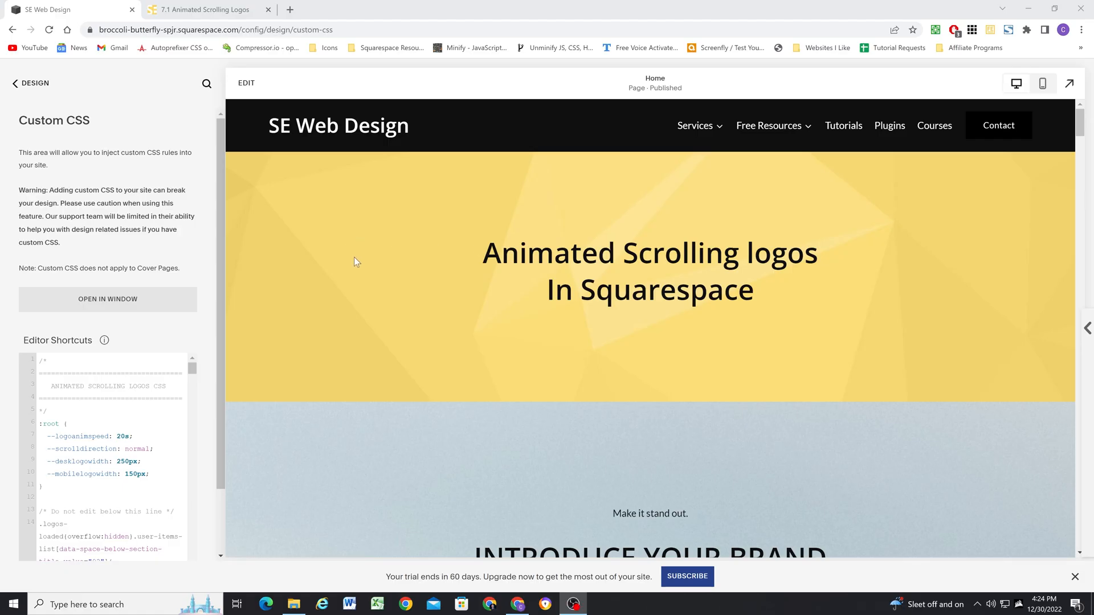
- Switch to the '7.1 Animated Scrolling Logos' tab and read Step 3 on auto layouts
{"action": "left_click", "coordinate": [202, 9]}
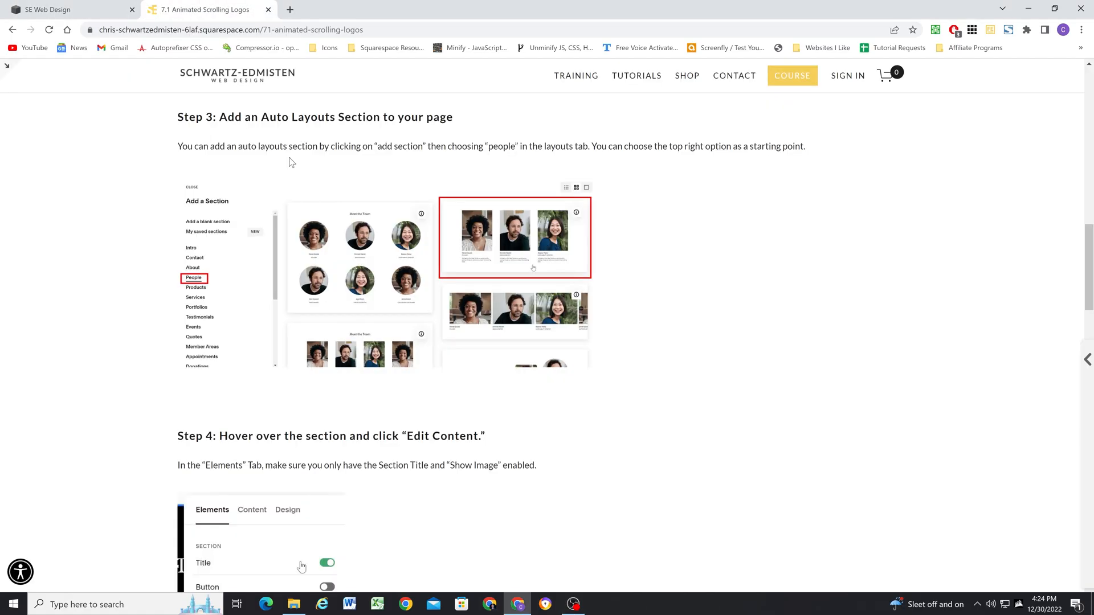
{"action": "mouse_move", "coordinate": [138, 220]}
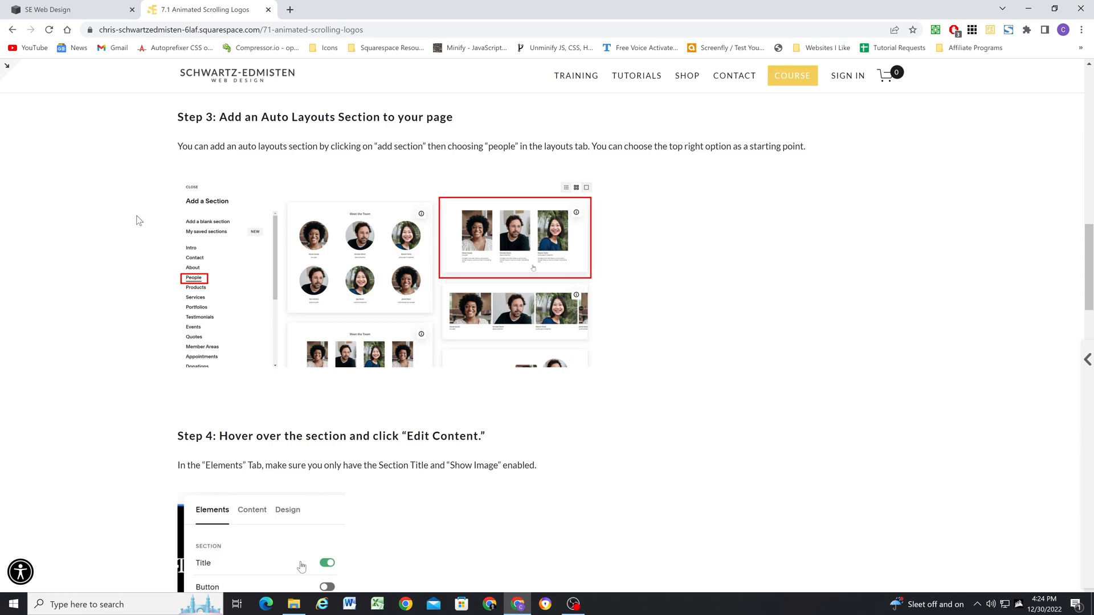
{"action": "mouse_move", "coordinate": [251, 131]}
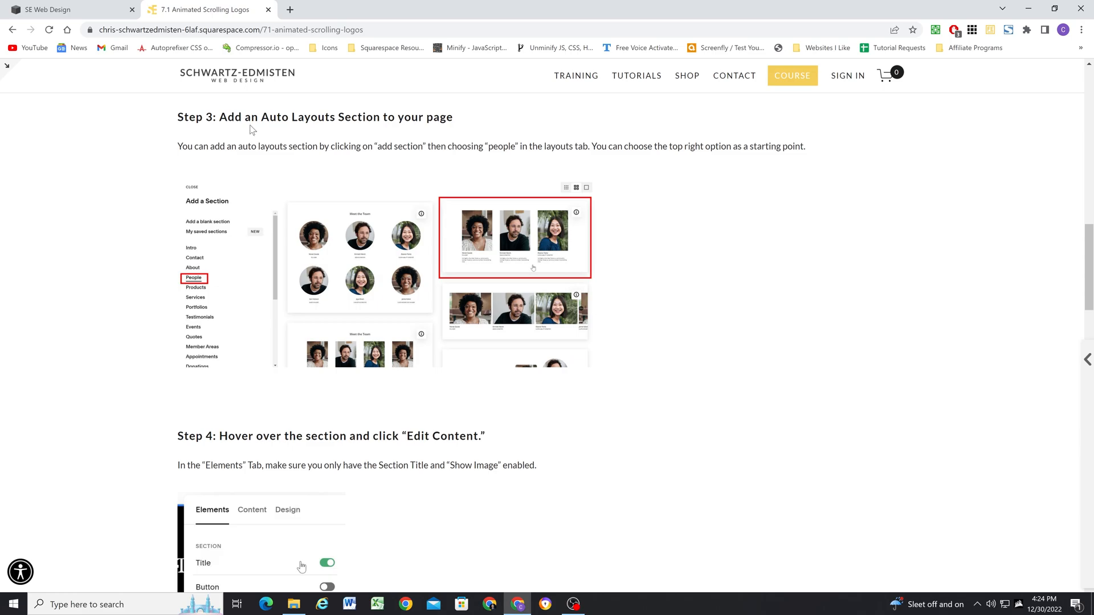
{"action": "mouse_move", "coordinate": [348, 146]}
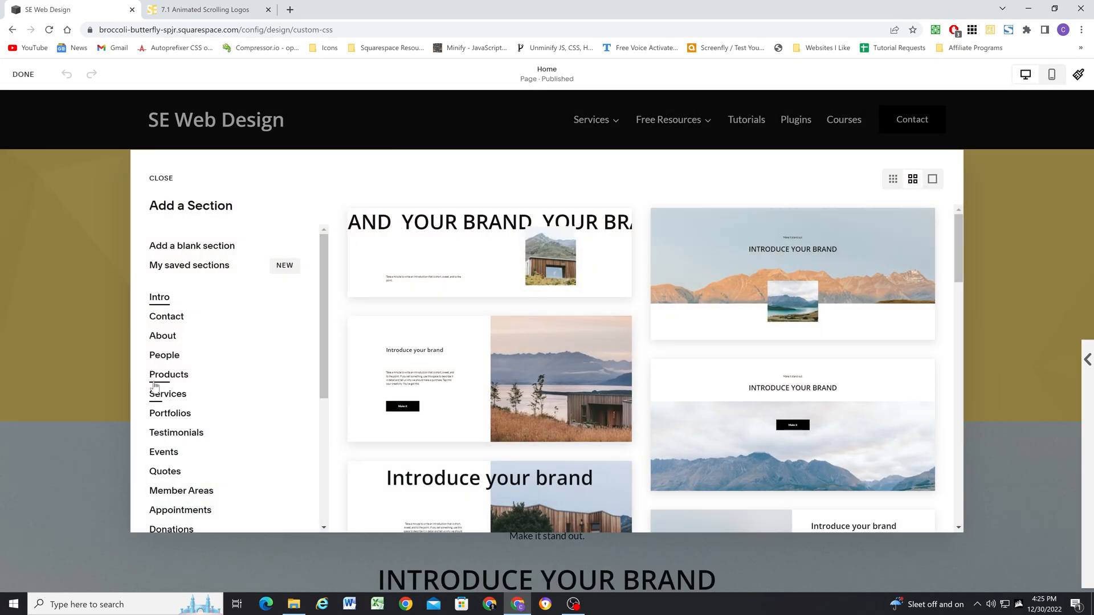
- Add a People section using the top-right three-person layout
{"action": "left_click", "coordinate": [164, 355]}
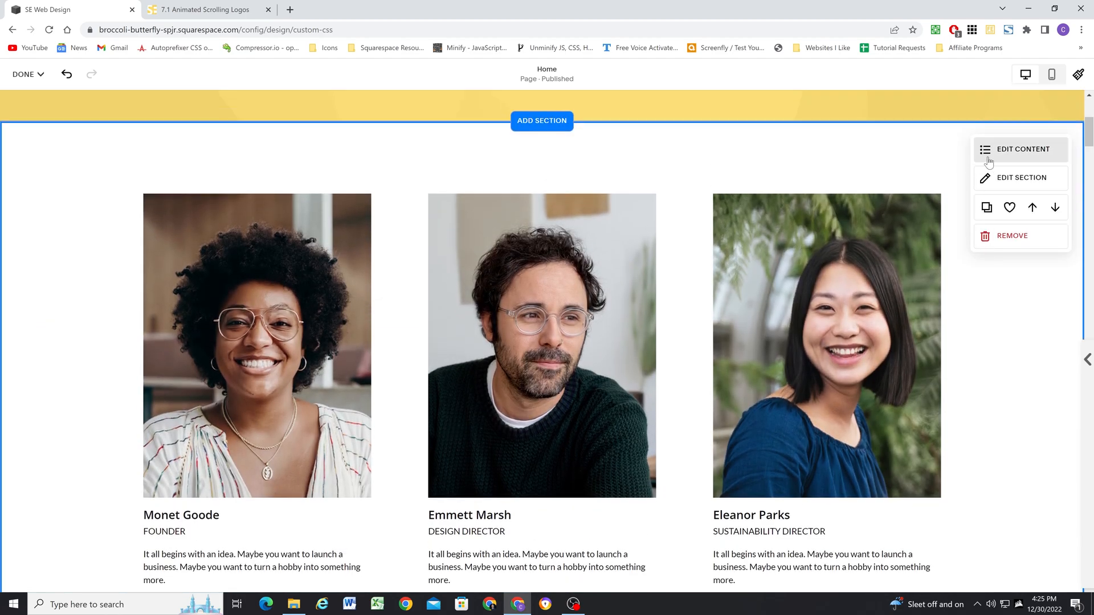
- Turn on the section Title, turn off item titles and bodies, then go to Content
{"action": "left_click", "coordinate": [1020, 149]}
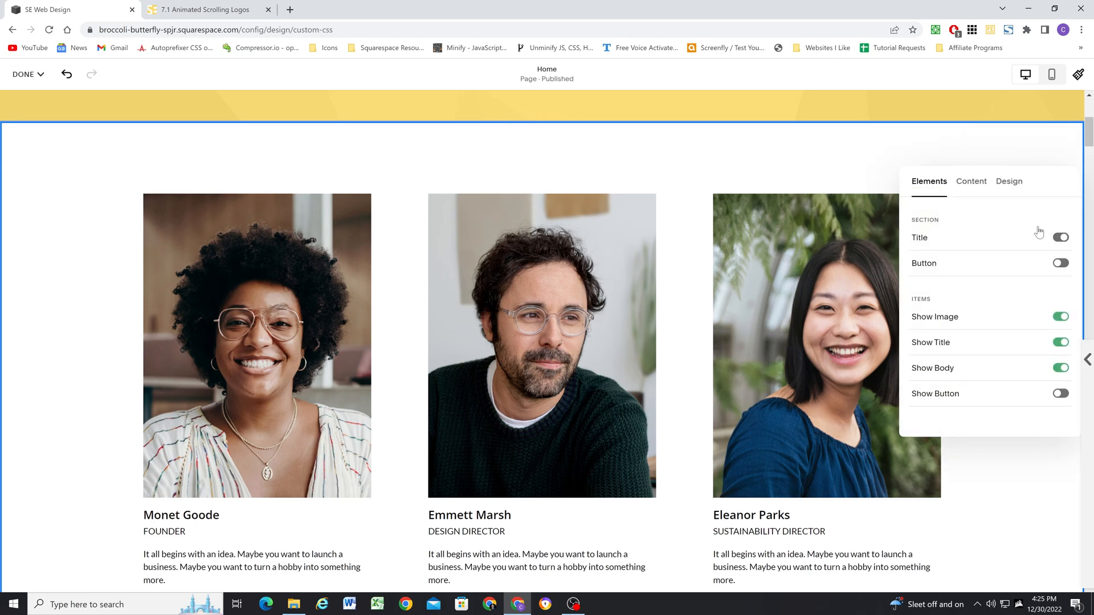
{"action": "left_click", "coordinate": [1060, 236]}
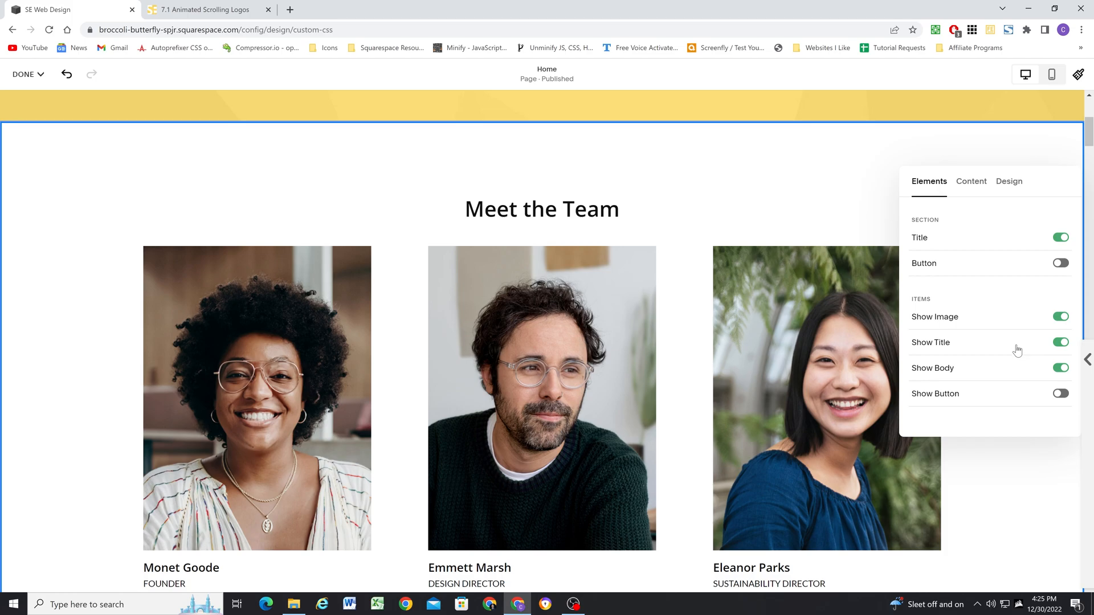
{"action": "left_click", "coordinate": [1060, 341]}
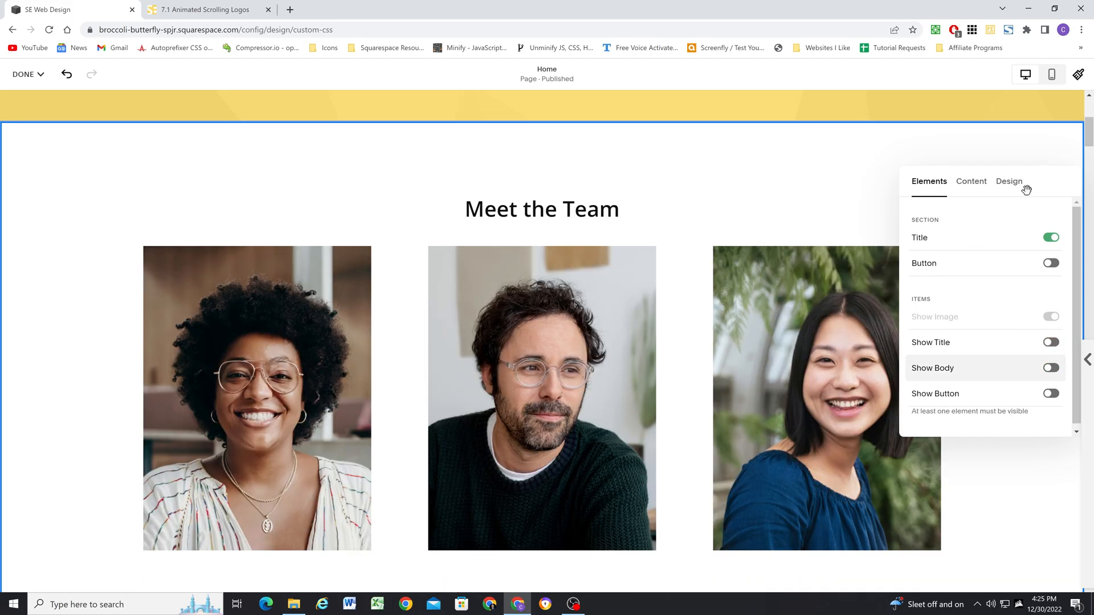
{"action": "left_click", "coordinate": [971, 181]}
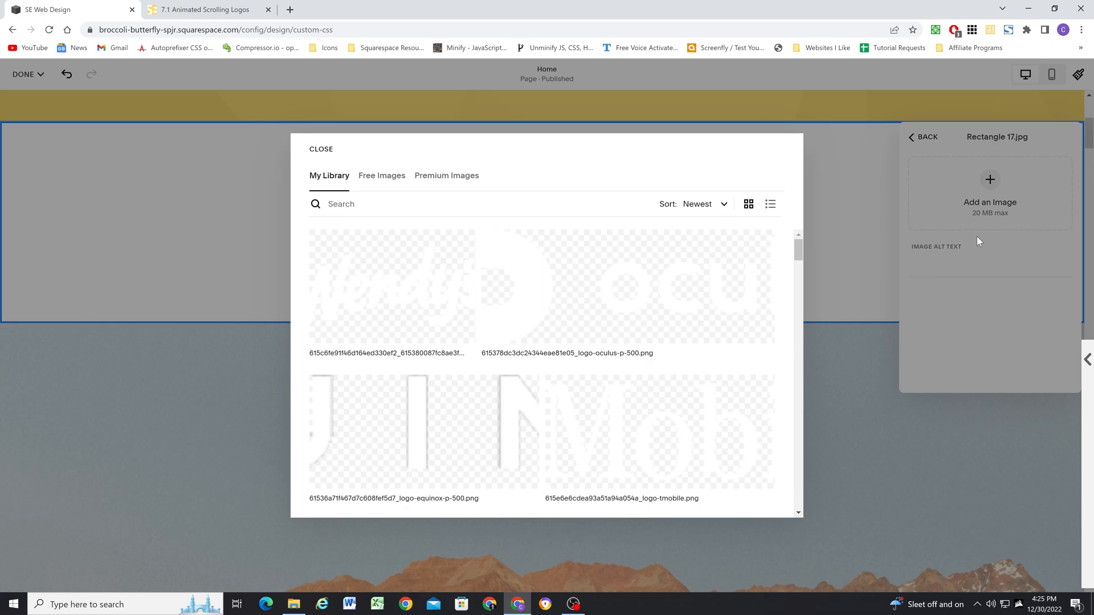
- Replace the first item's photo with a white logo and add an Oculus logo item
{"action": "left_click", "coordinate": [321, 149]}
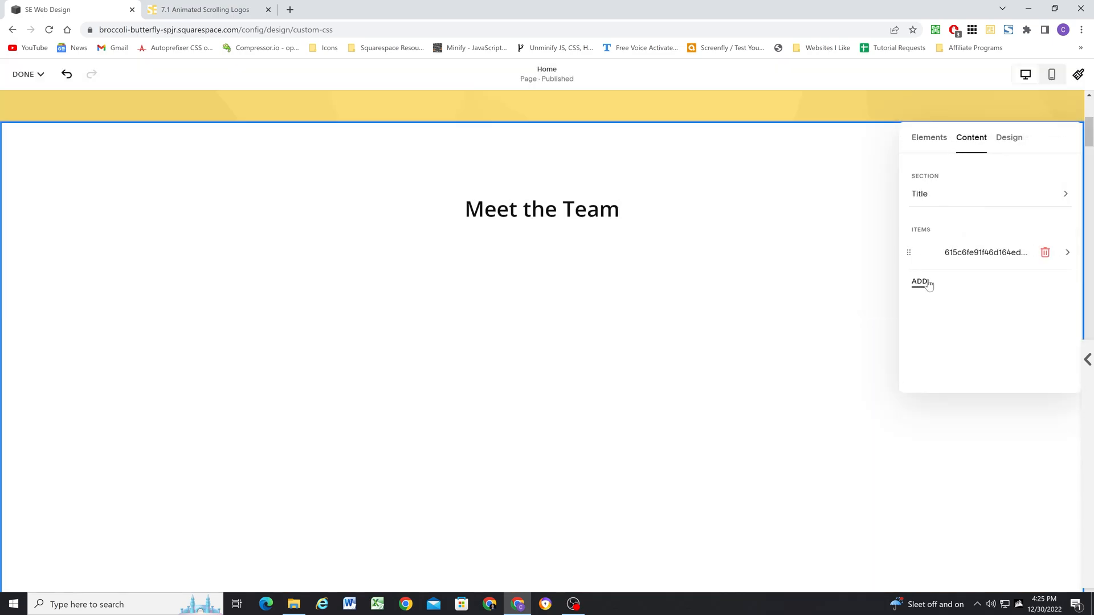
{"action": "left_click", "coordinate": [918, 281]}
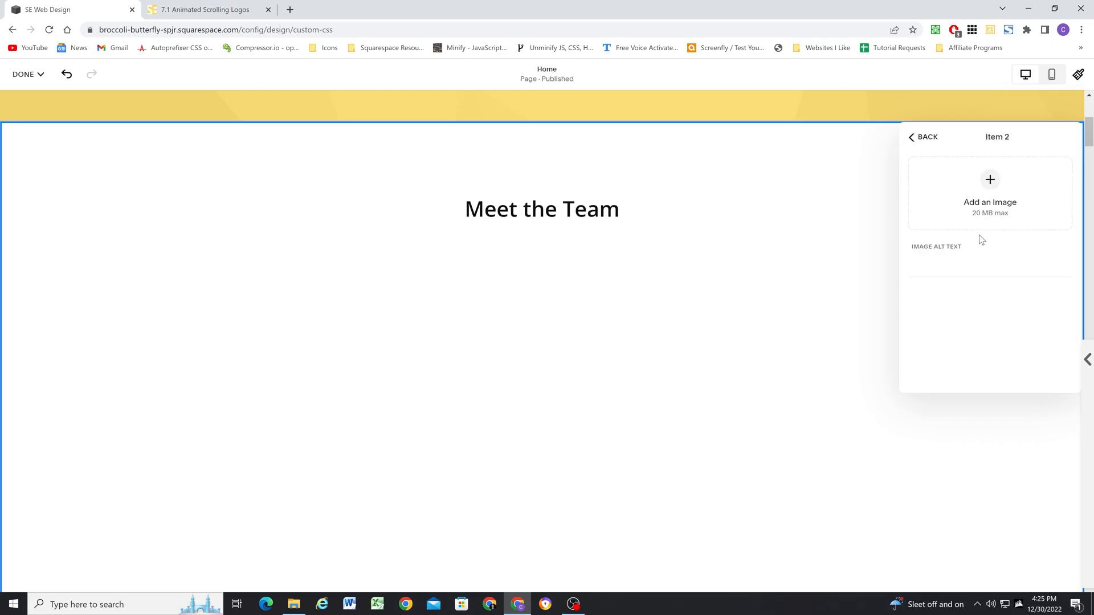
{"action": "left_click", "coordinate": [989, 180]}
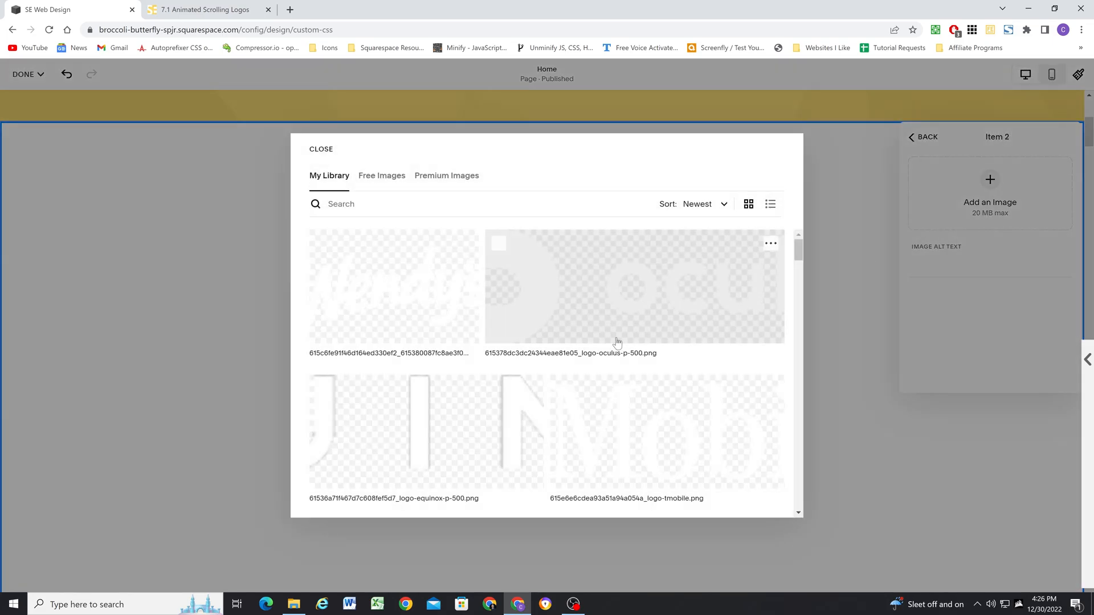
{"action": "left_click", "coordinate": [634, 286]}
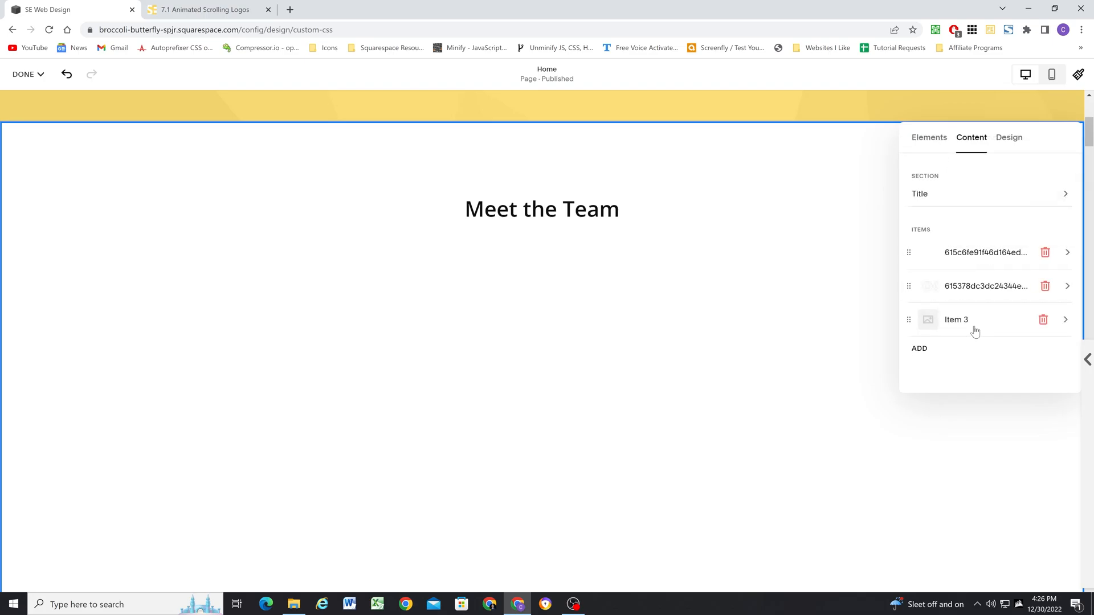
- Give the third item a logo, return to the item list and close the panel
{"action": "left_click", "coordinate": [956, 320]}
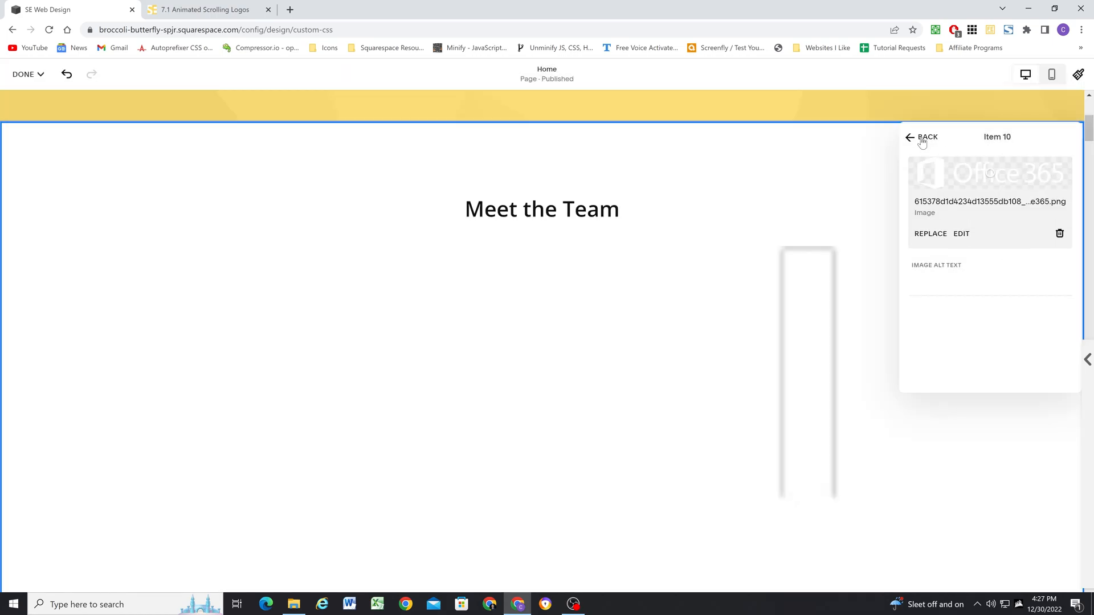
{"action": "left_click", "coordinate": [910, 137]}
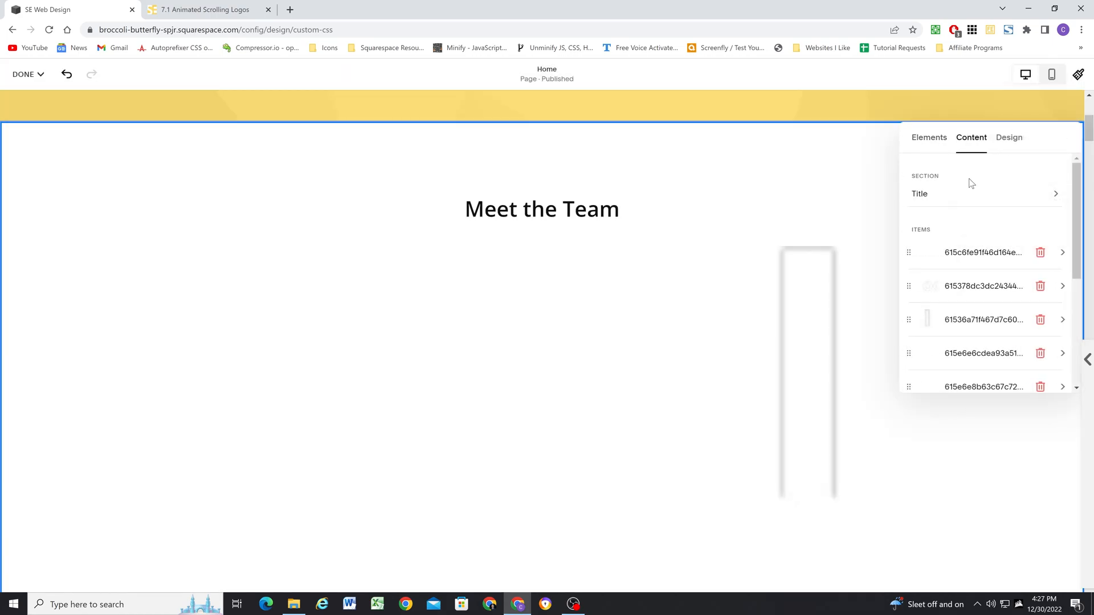
{"action": "left_click", "coordinate": [1008, 138]}
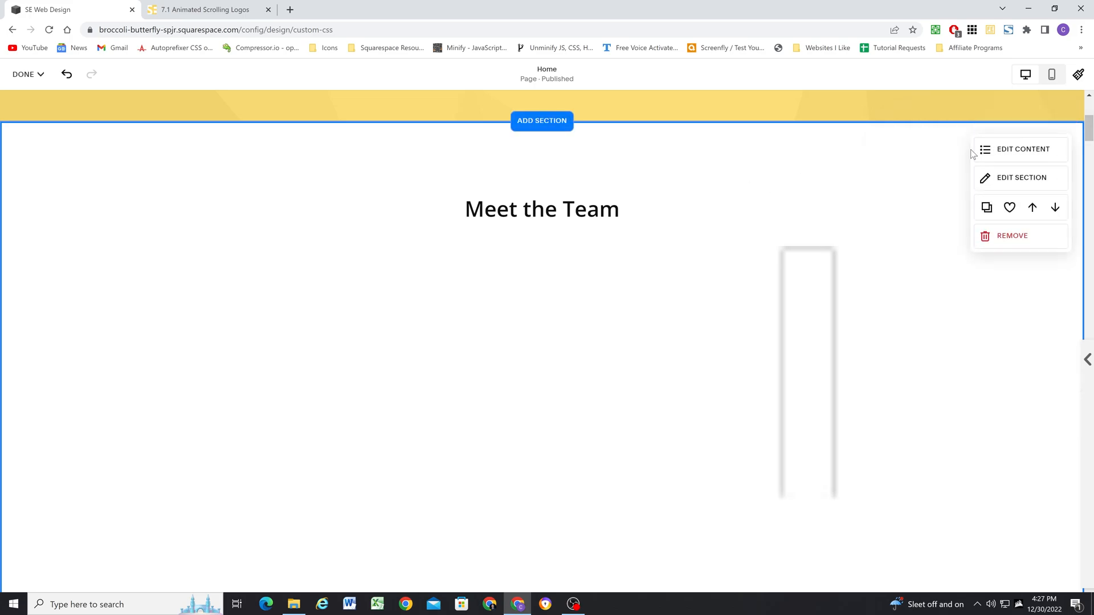
- Apply the Bright 1 colour theme to the logo section for a black background
{"action": "left_click", "coordinate": [1021, 178]}
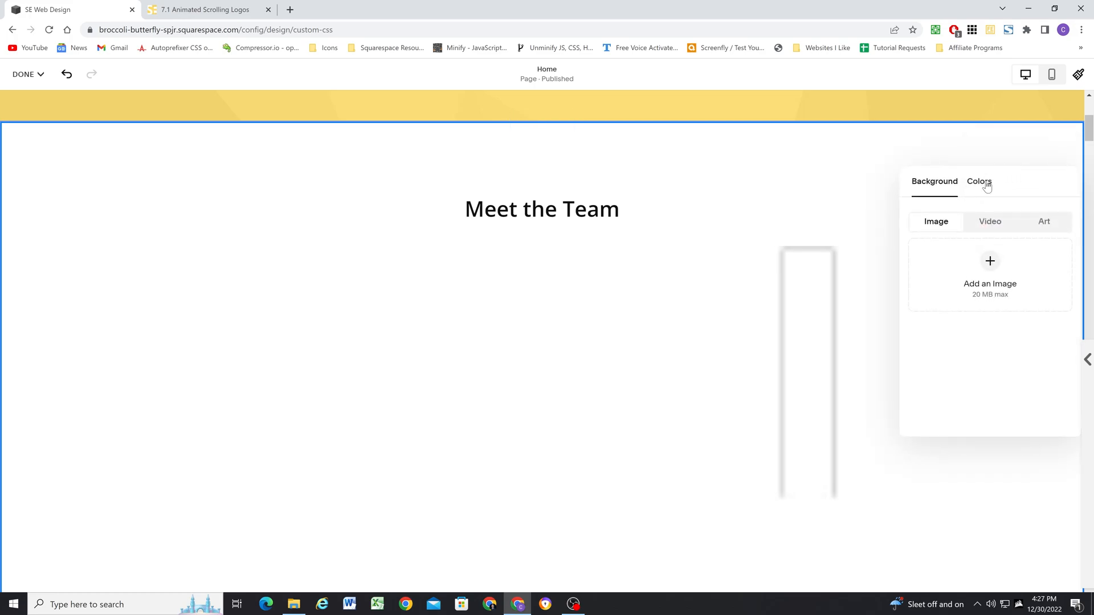
{"action": "left_click", "coordinate": [978, 181]}
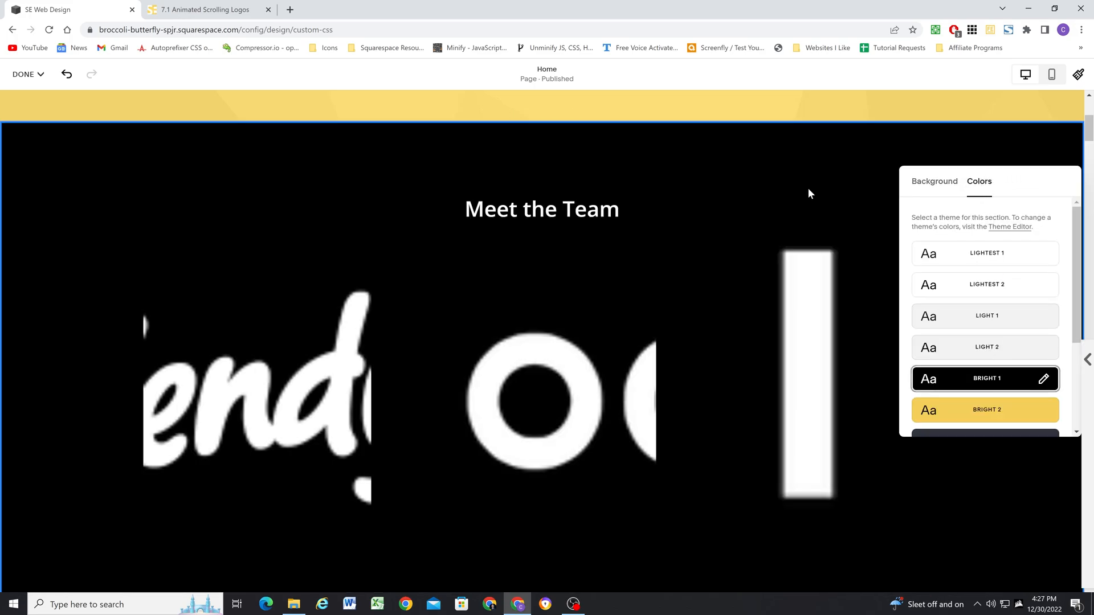
{"action": "mouse_move", "coordinate": [437, 271]}
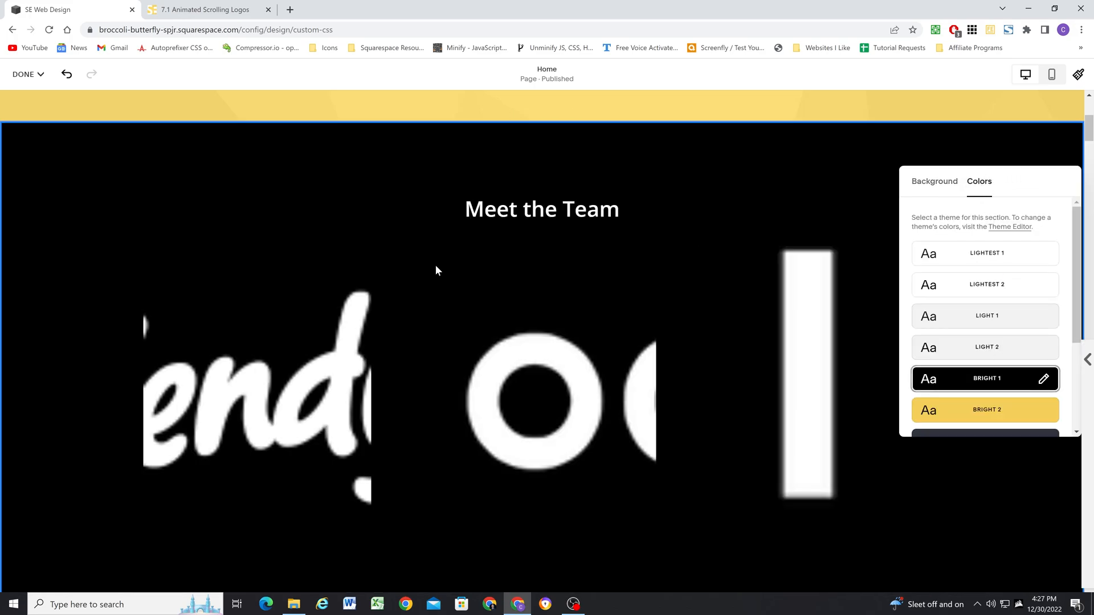
{"action": "scroll", "scroll_direction": "down", "scroll_amount": 3}
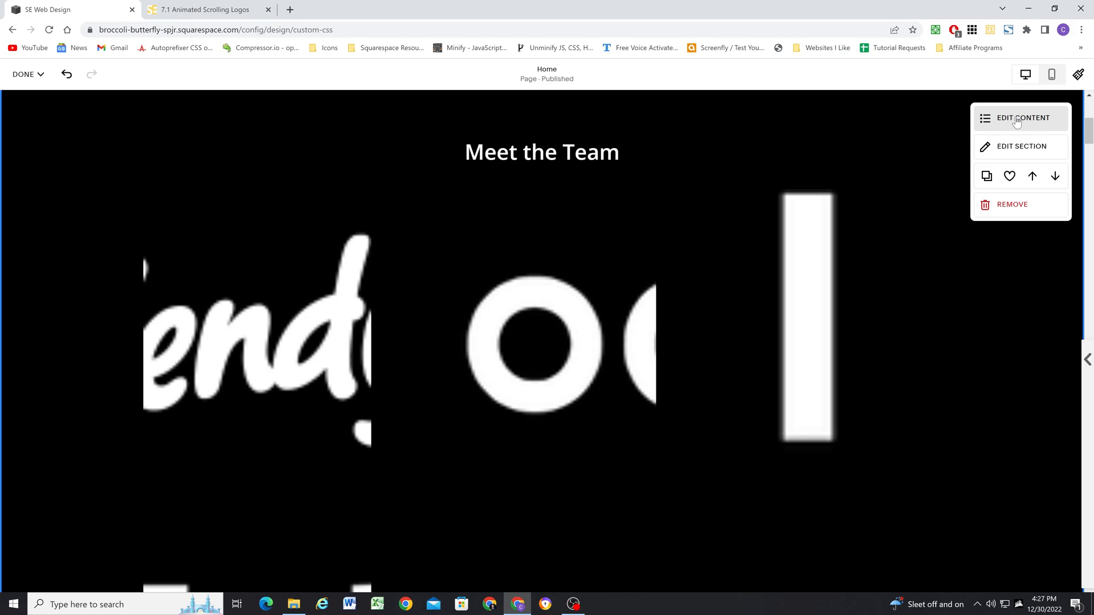
- Set the logo layout to centre alignment with a maximum of 6 columns
{"action": "left_click", "coordinate": [1021, 116]}
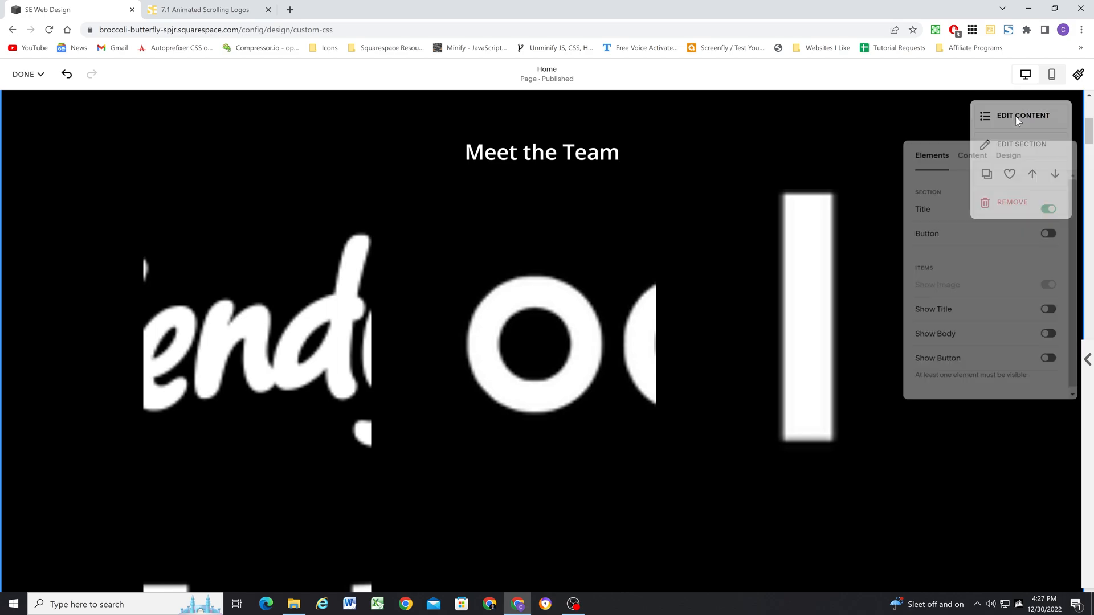
{"action": "left_click", "coordinate": [1008, 150]}
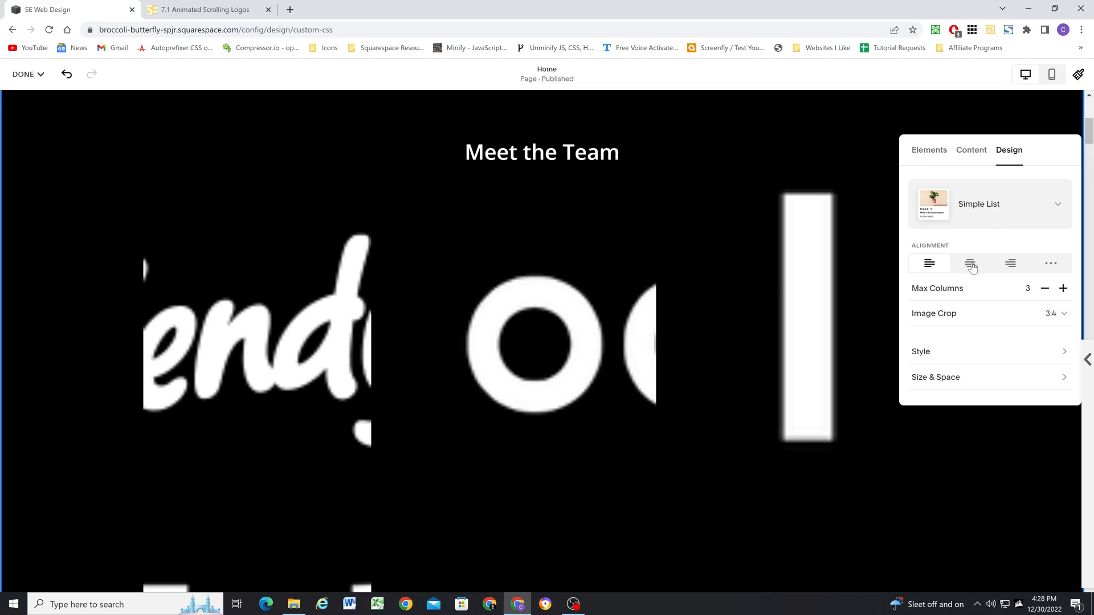
{"action": "left_click", "coordinate": [1063, 288]}
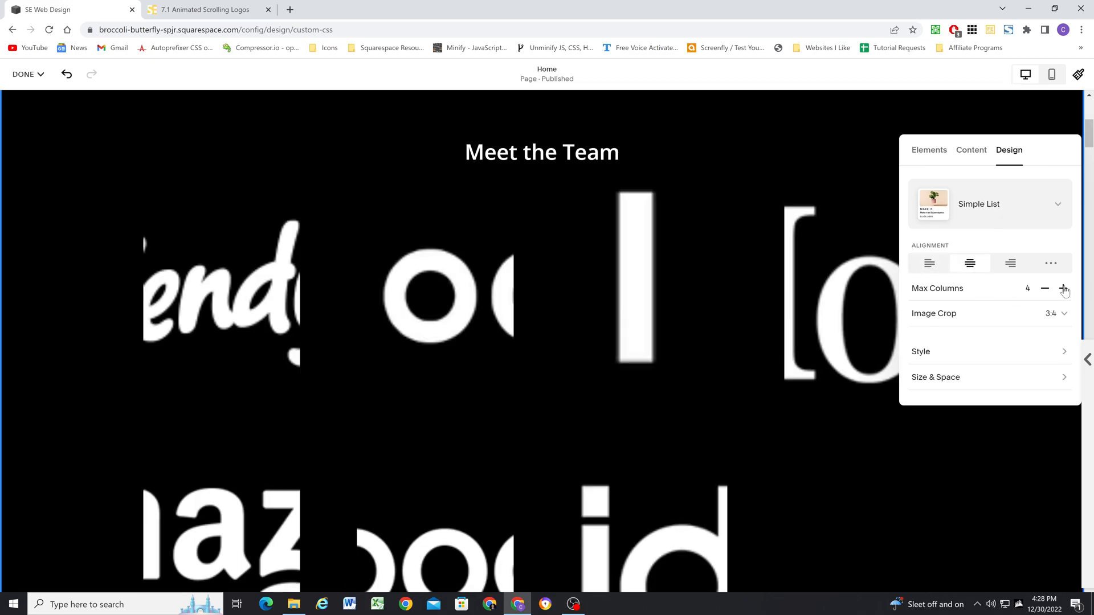
{"action": "left_click", "coordinate": [1064, 289]}
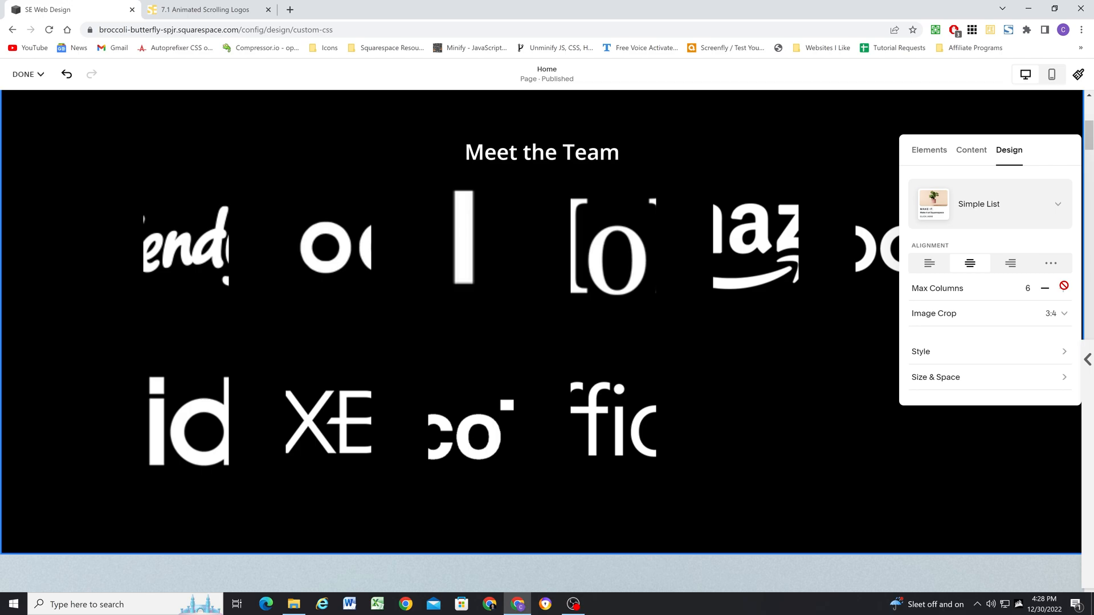
- Crop the logo images to 3:2, check the Style options, then go back
{"action": "left_click", "coordinate": [1056, 314]}
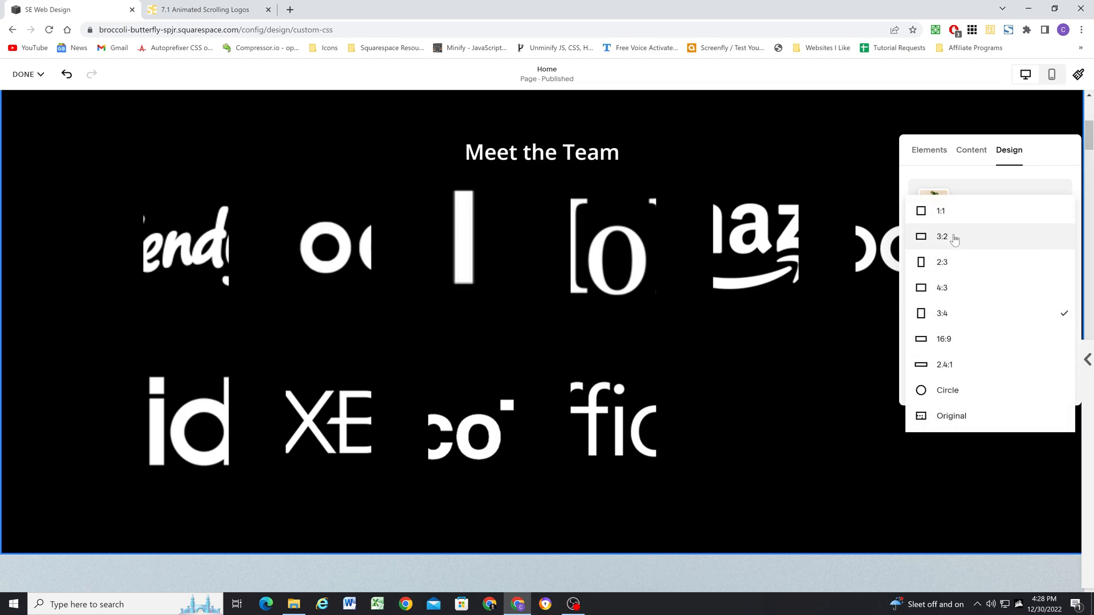
{"action": "left_click", "coordinate": [941, 236]}
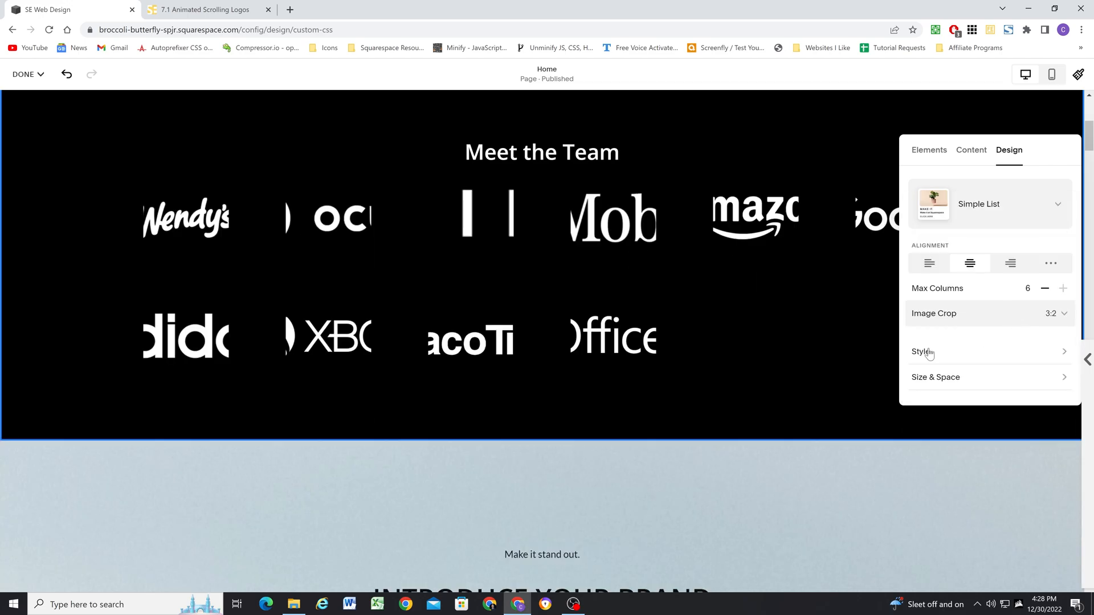
{"action": "left_click", "coordinate": [924, 351]}
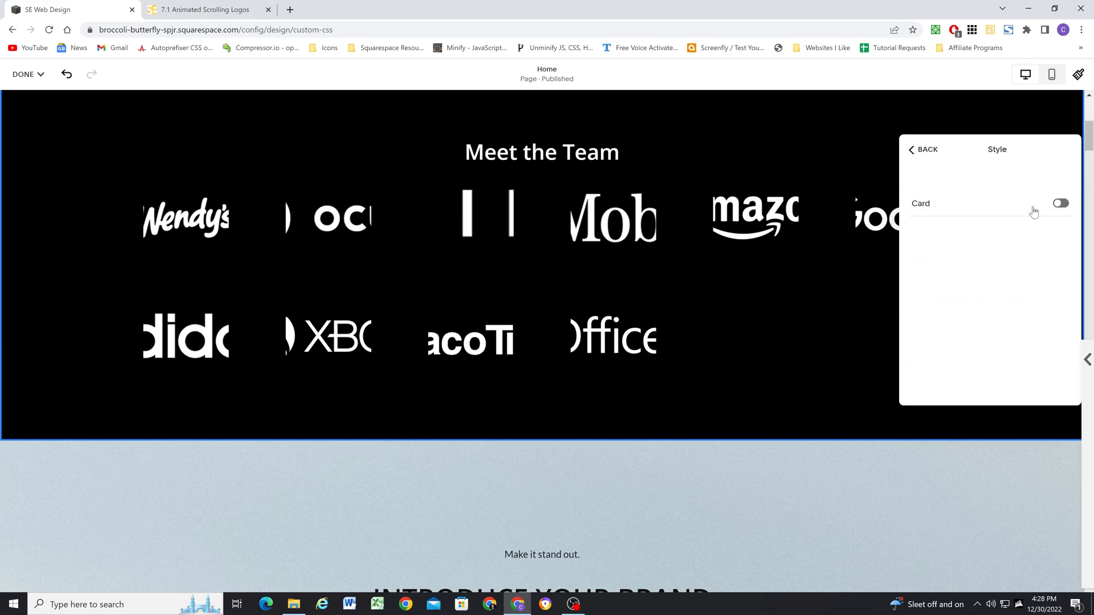
{"action": "left_click", "coordinate": [923, 149]}
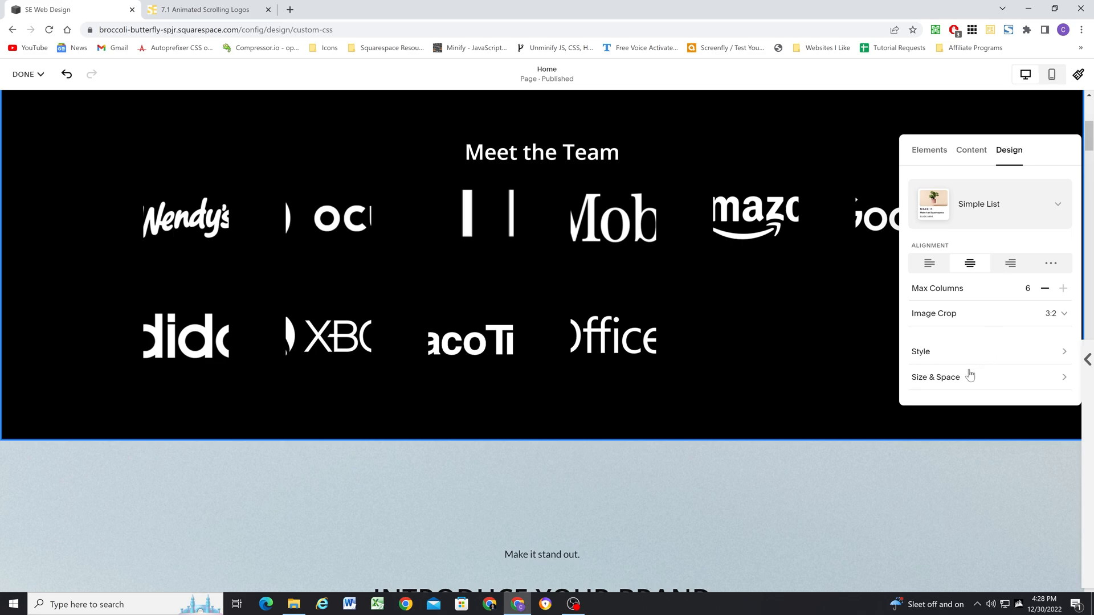
- Make the logo section span the full page width
{"action": "left_click", "coordinate": [935, 376]}
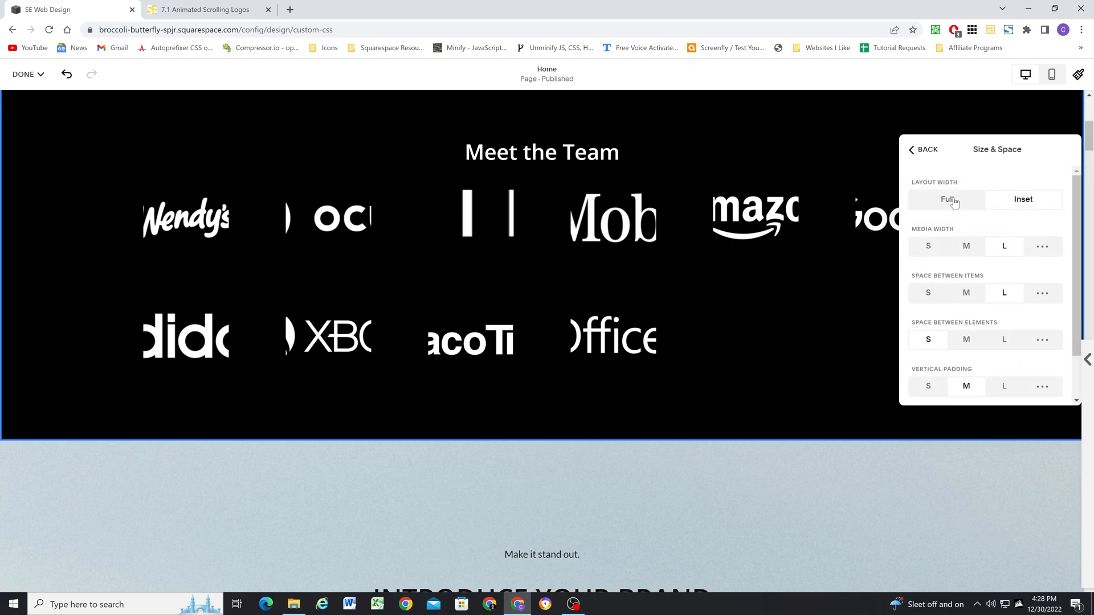
{"action": "left_click", "coordinate": [947, 200]}
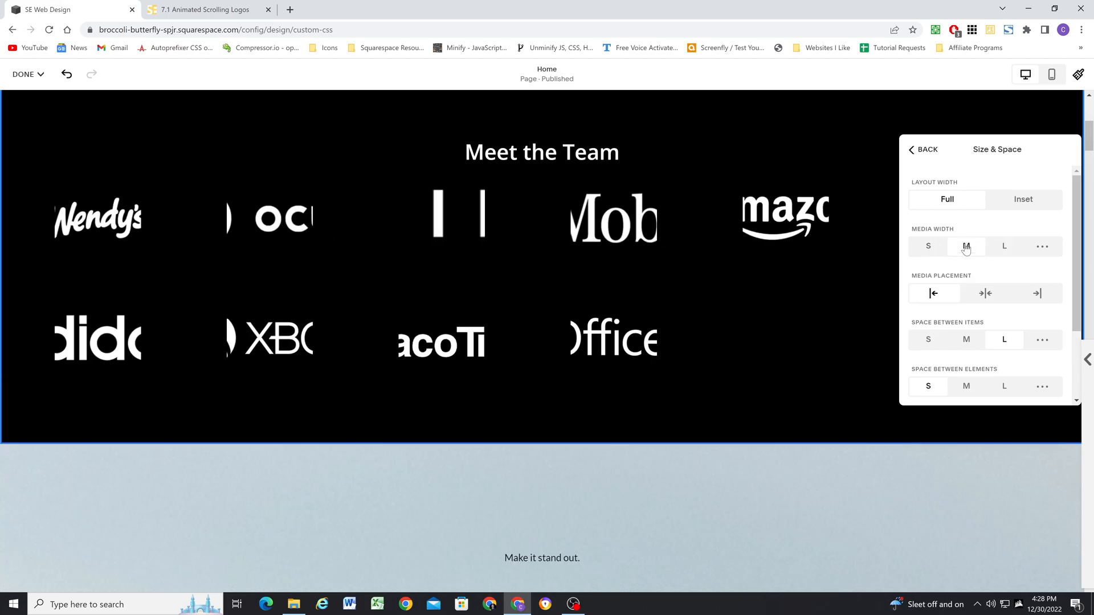
{"action": "left_click", "coordinate": [966, 246]}
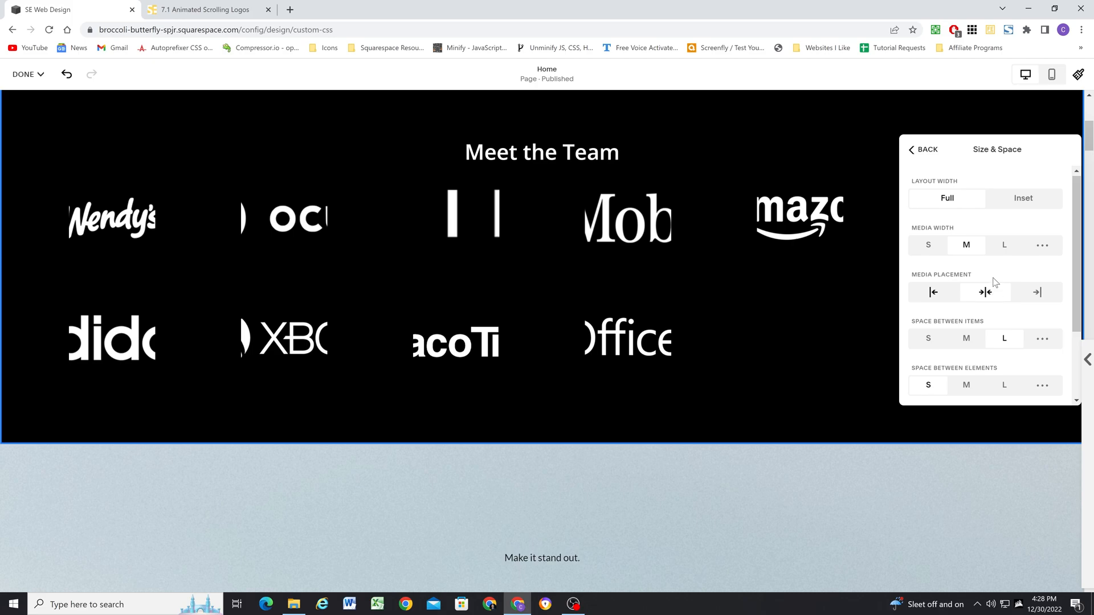
- Set custom spacing to 0px between columns, rows, and images and text
{"action": "left_click", "coordinate": [1042, 240]}
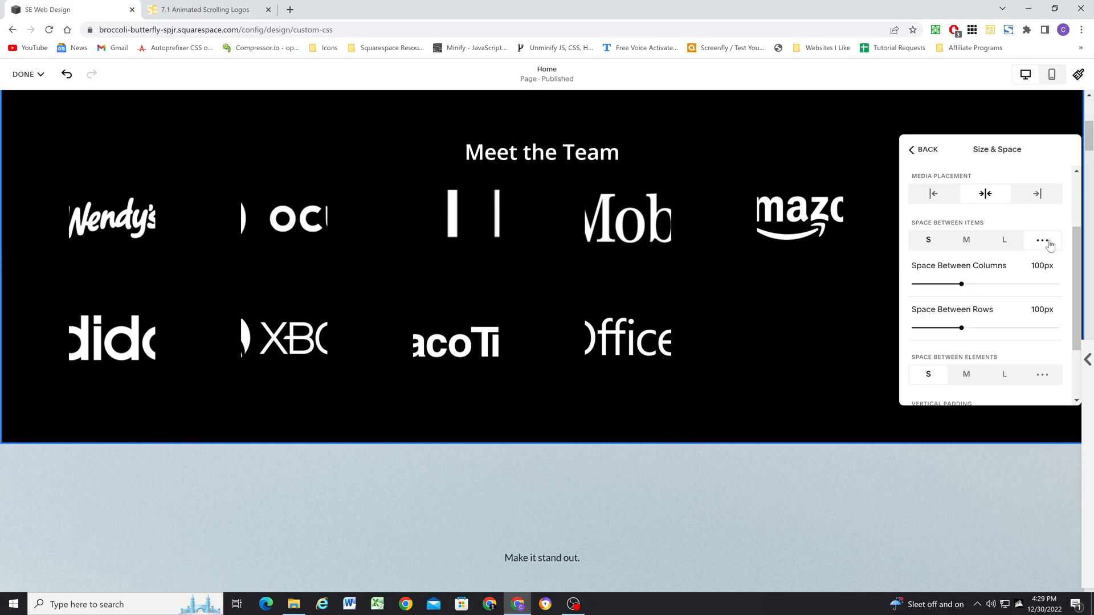
{"action": "left_click_drag", "start_coordinate": [961, 283], "coordinate": [914, 283]}
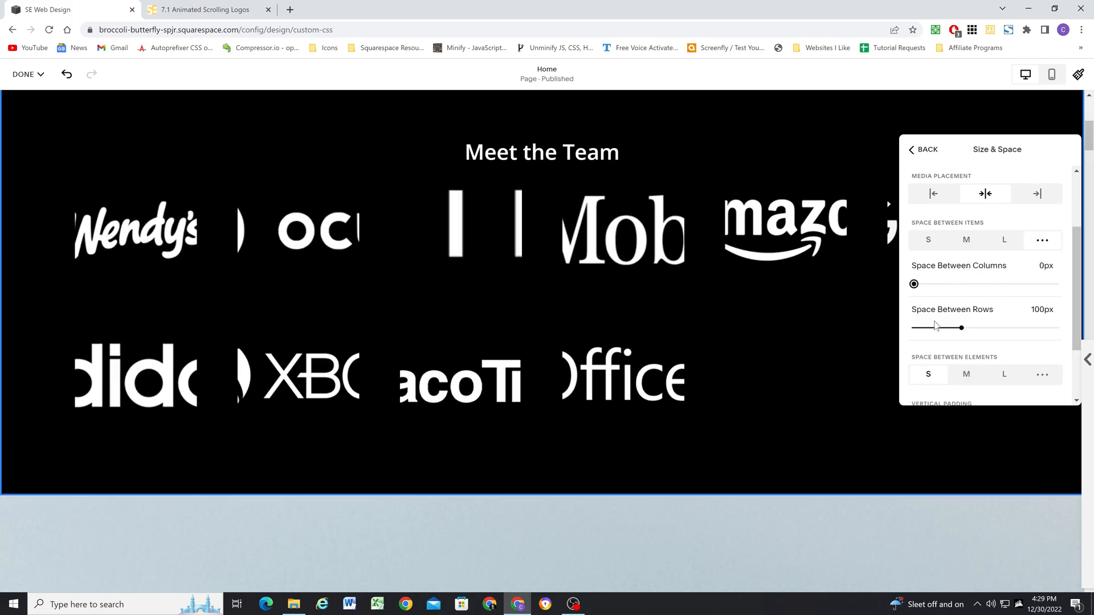
{"action": "left_click_drag", "start_coordinate": [961, 329], "coordinate": [913, 329]}
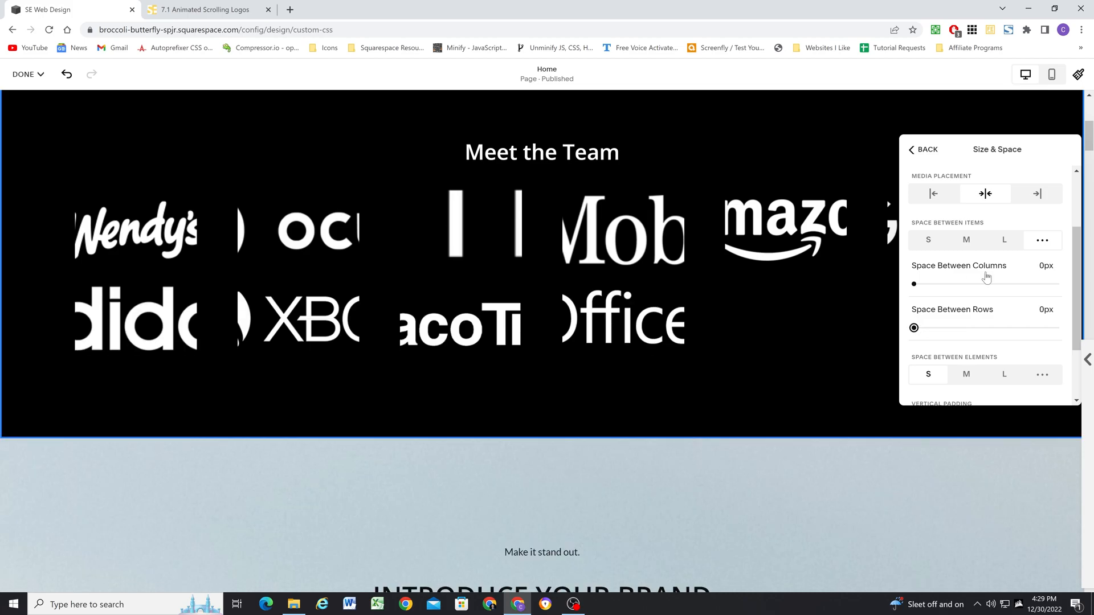
{"action": "scroll", "scroll_direction": "down", "scroll_amount": 3}
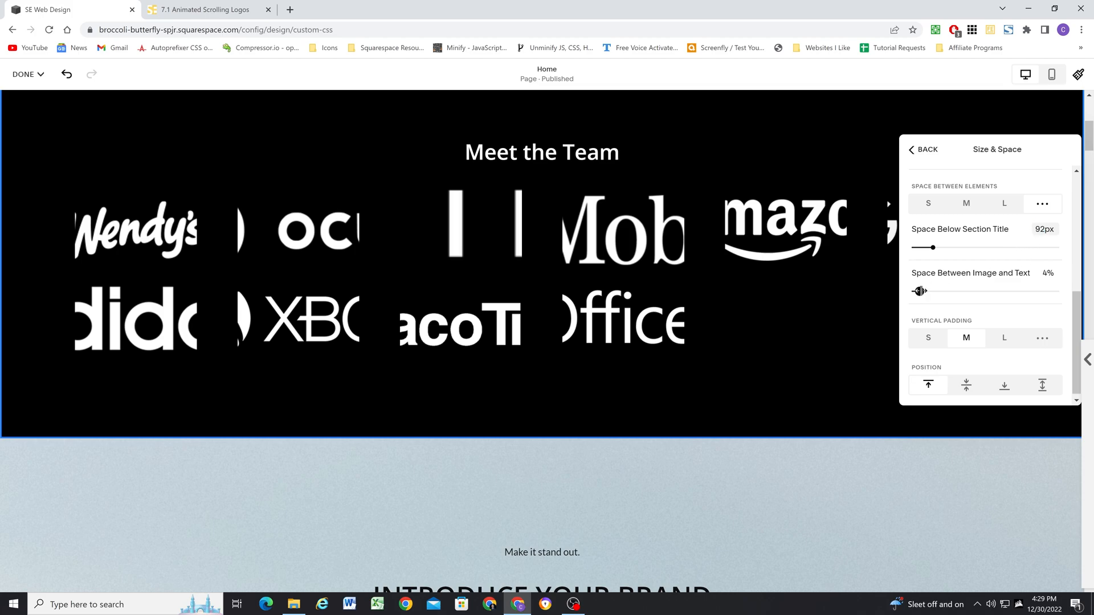
{"action": "left_click_drag", "start_coordinate": [921, 291], "coordinate": [913, 291]}
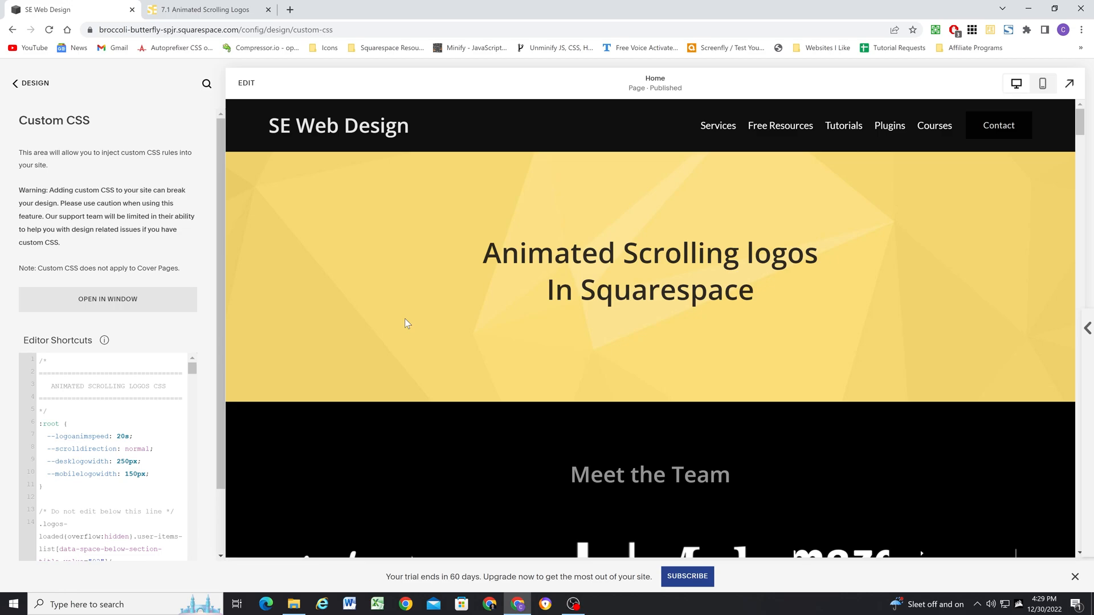
- Hide the banner title and set small vertical padding with logos positioned middle
{"action": "scroll", "scroll_direction": "down", "scroll_amount": 3}
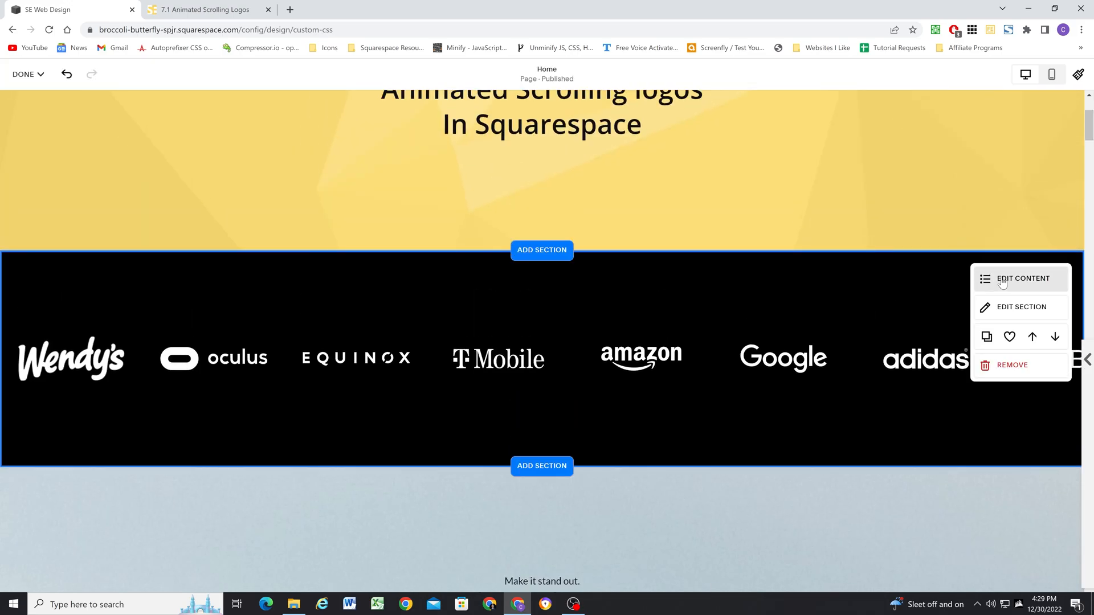
{"action": "left_click", "coordinate": [1022, 277]}
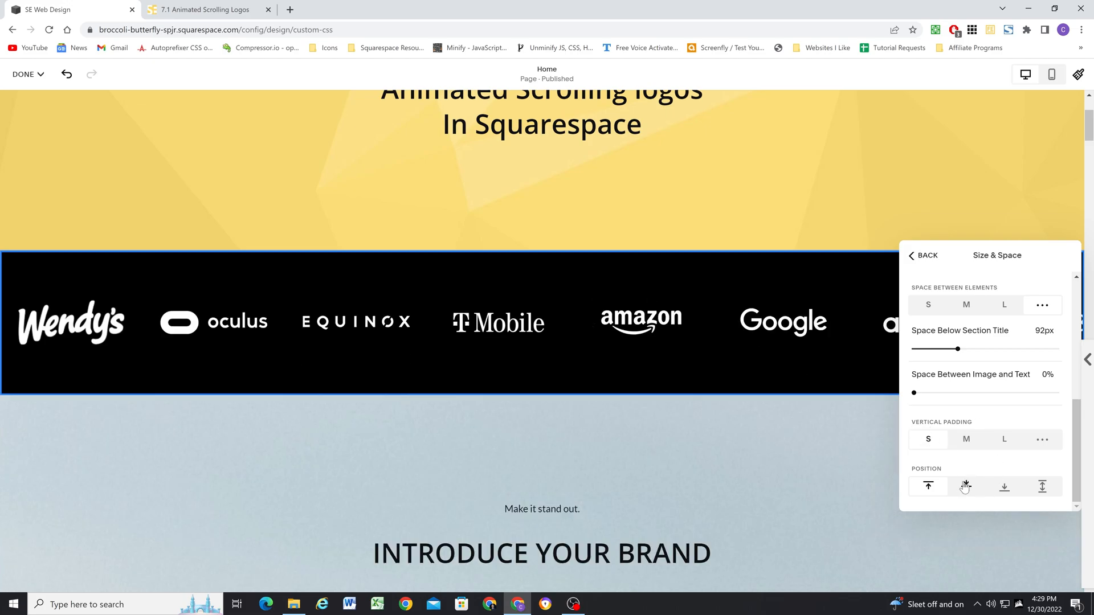
{"action": "left_click", "coordinate": [966, 486]}
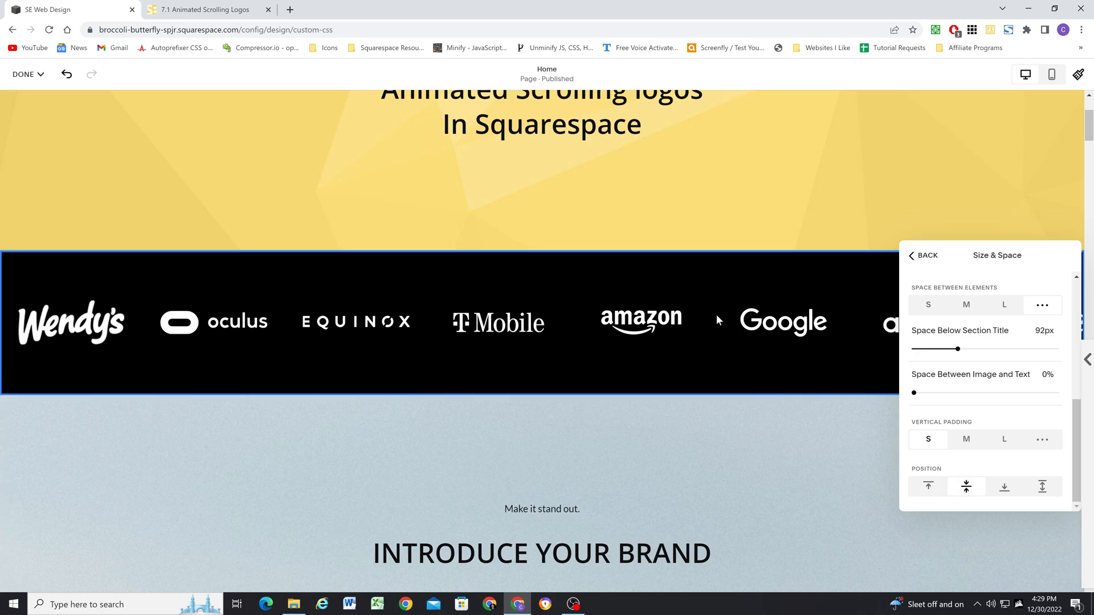
{"action": "mouse_move", "coordinate": [313, 342]}
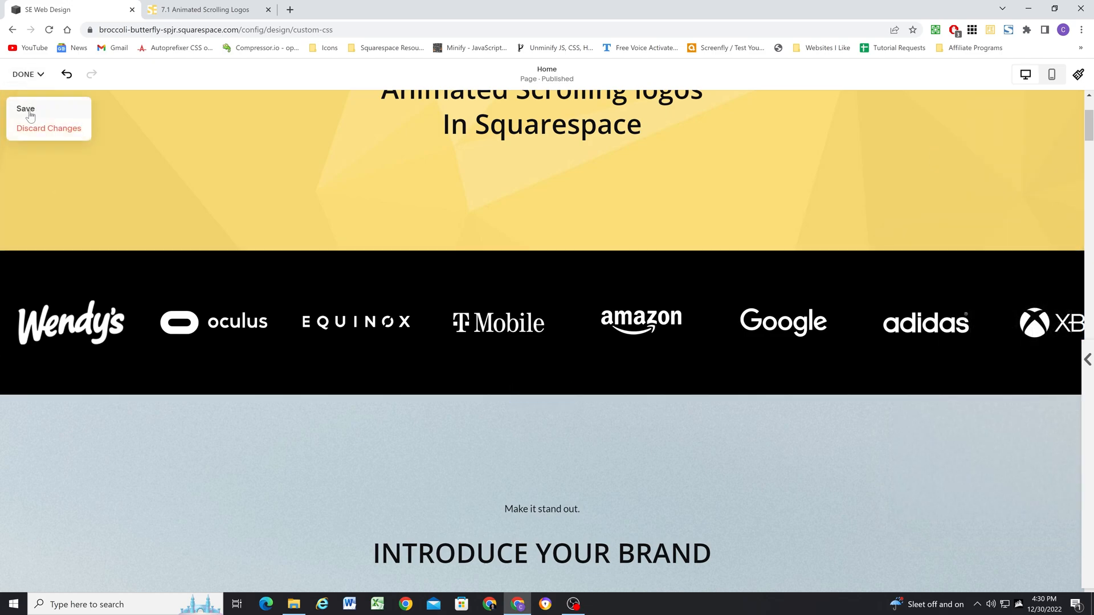
- Save the banner edits, then change --logoanimspeed to 40s in Custom CSS
{"action": "left_click", "coordinate": [25, 109]}
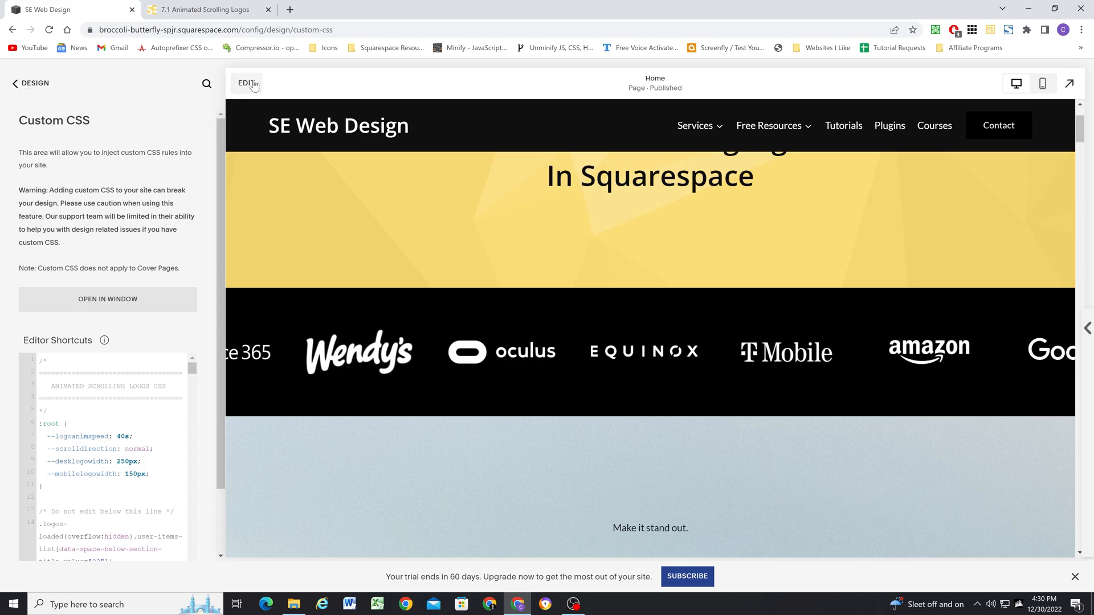
- Duplicate the logo banner section and save the page
{"action": "left_click", "coordinate": [245, 82]}
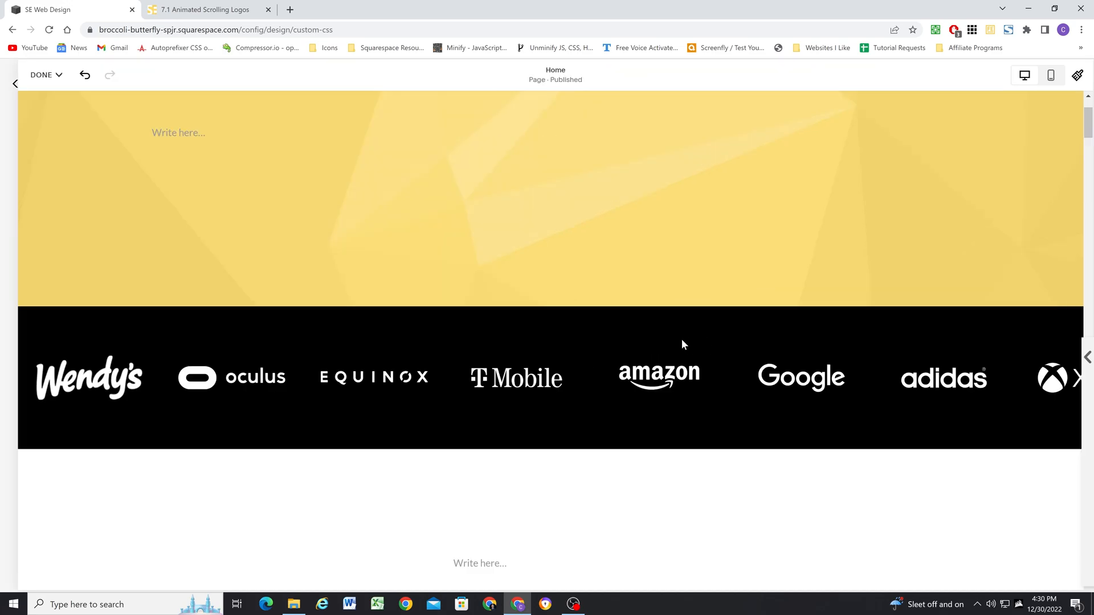
{"action": "left_click", "coordinate": [682, 345]}
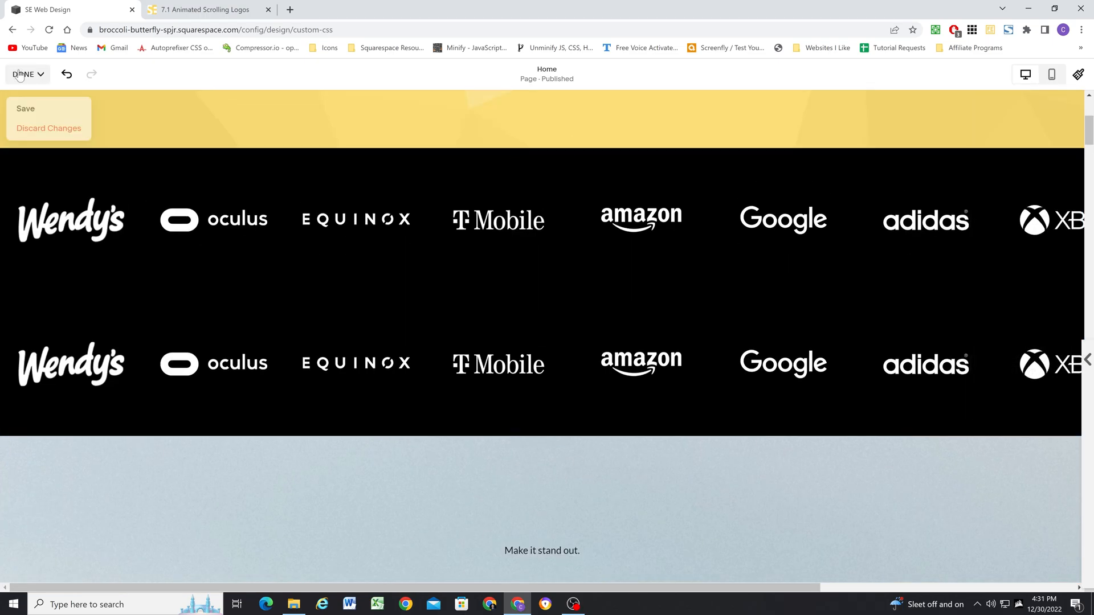
{"action": "left_click", "coordinate": [26, 108]}
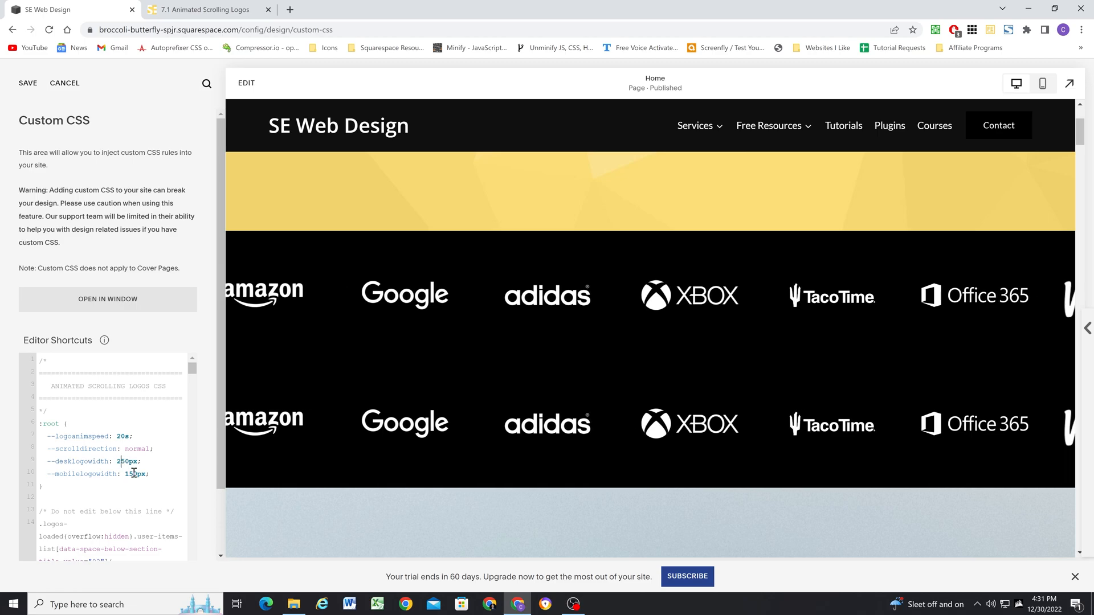
- Switch the preview to the mobile layout and save the custom CSS
{"action": "left_click", "coordinate": [1042, 83]}
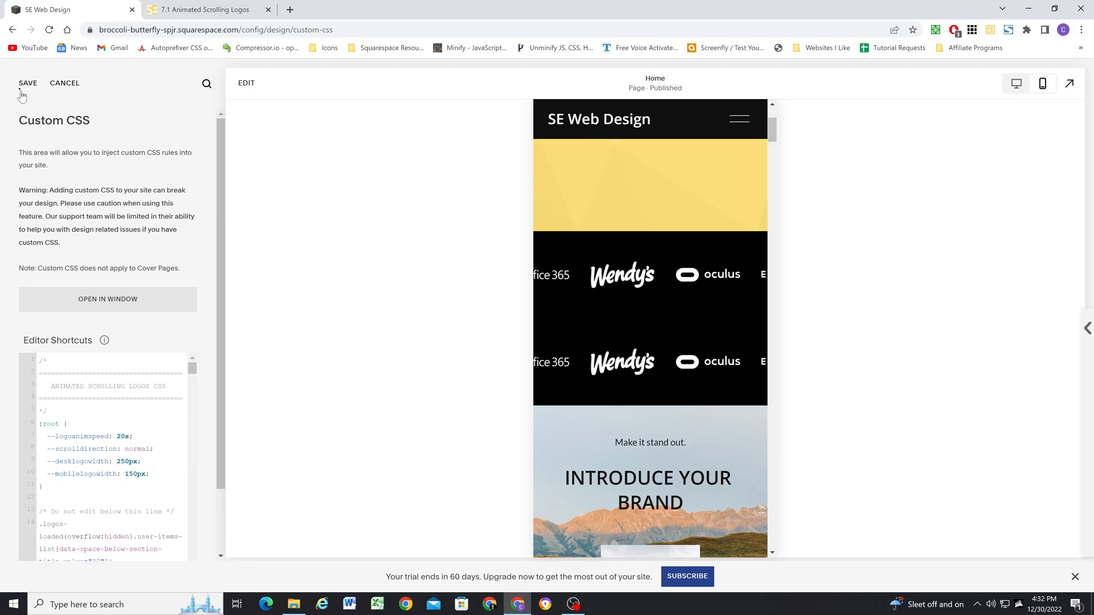
{"action": "left_click", "coordinate": [28, 82]}
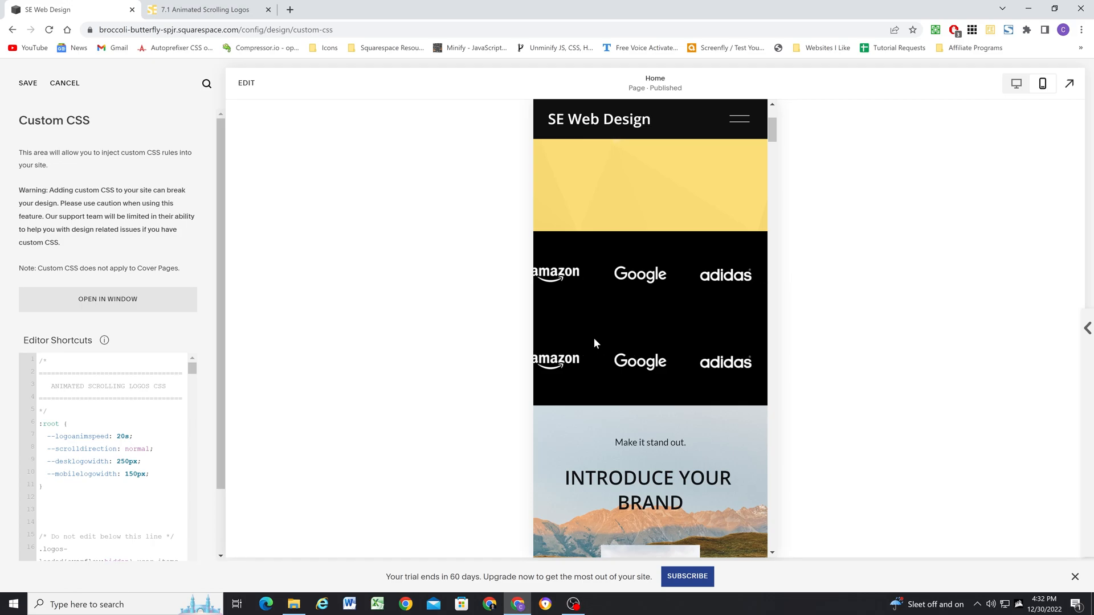
- Inspect the logo banner in DevTools and select its data-section-id 63af82c102d97a0c492daeec
{"action": "right_click", "coordinate": [595, 343]}
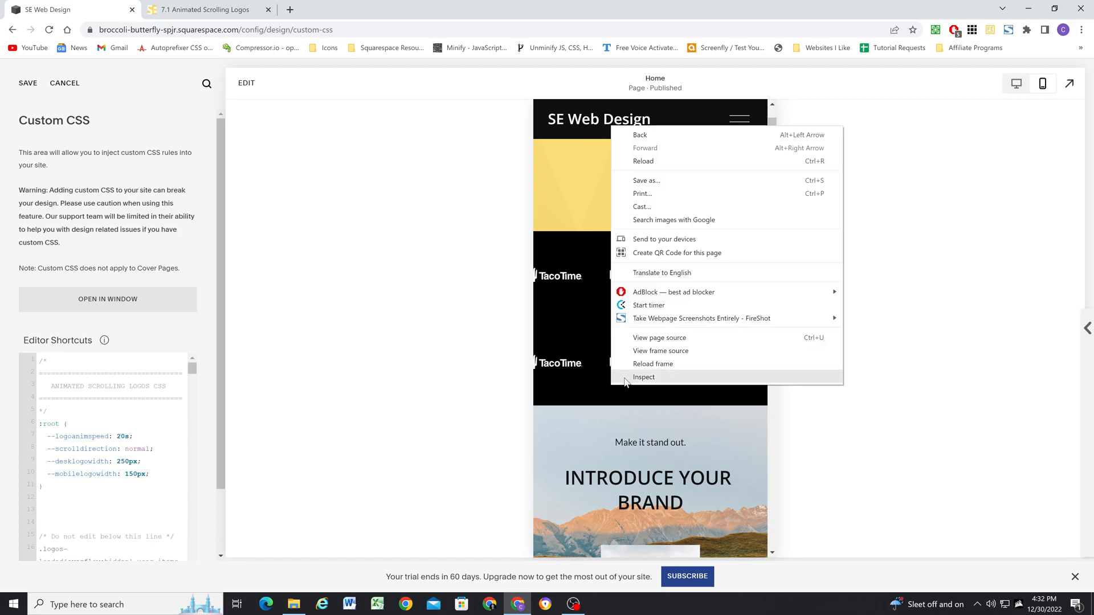
{"action": "left_click", "coordinate": [643, 377]}
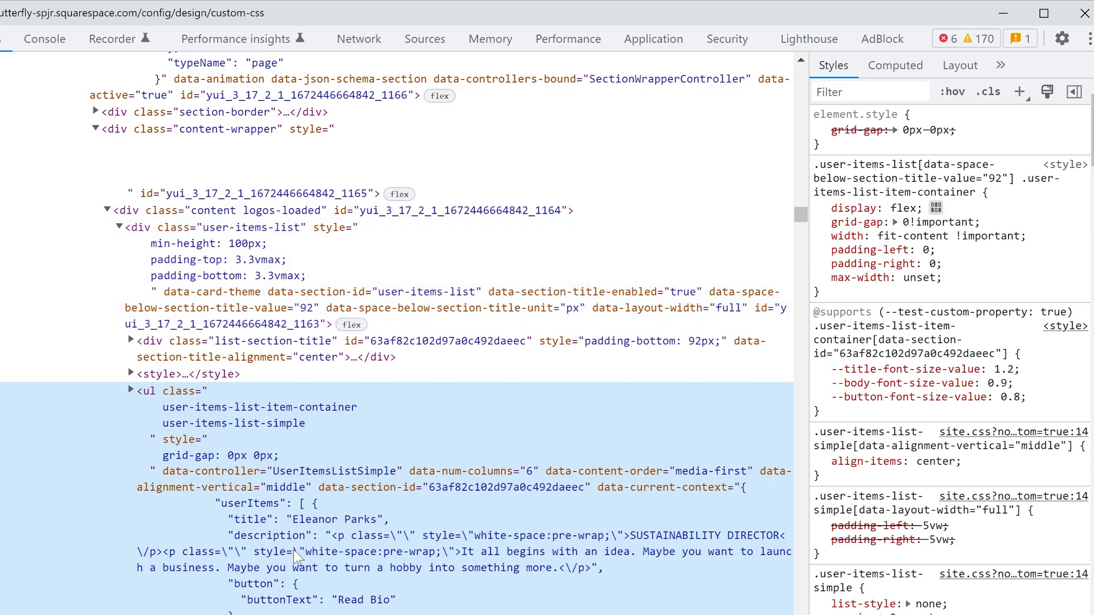
{"action": "scroll", "scroll_direction": "down", "scroll_amount": 3}
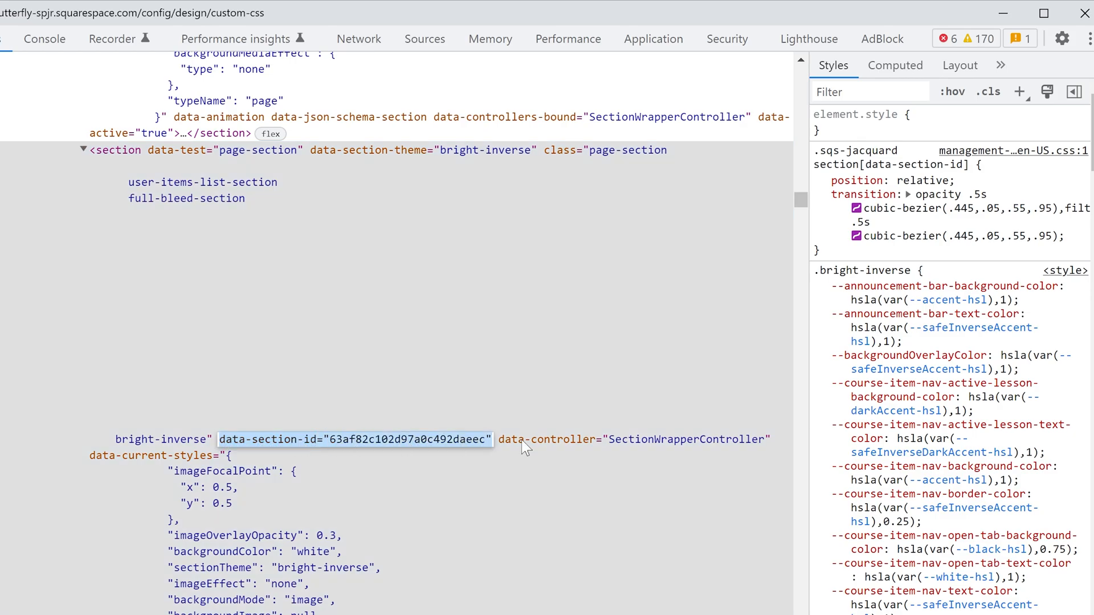
{"action": "left_click", "coordinate": [644, 89]}
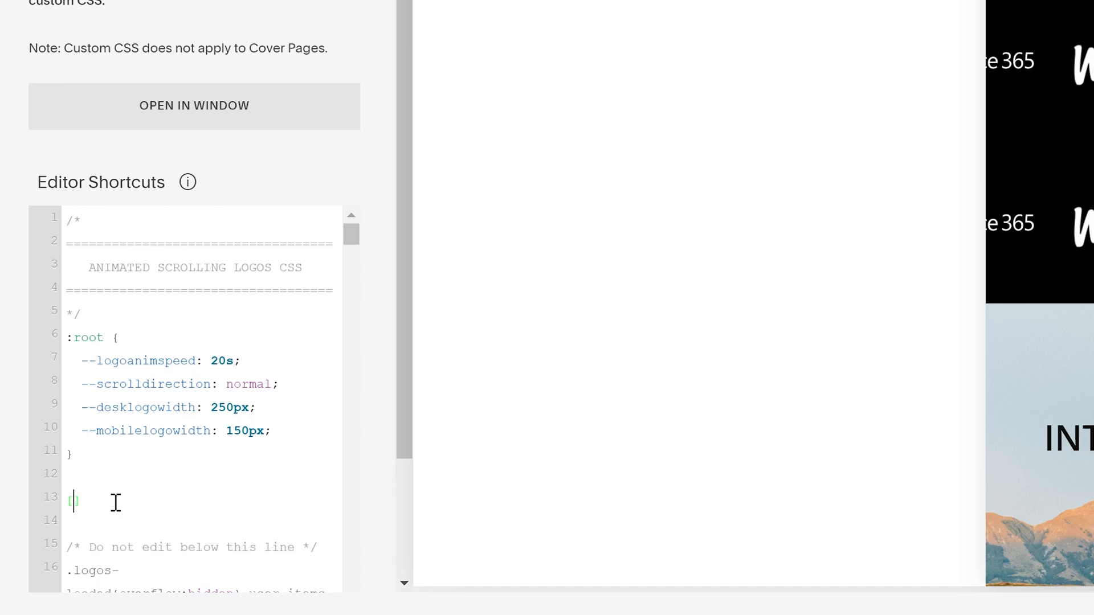
- Add a [data-section-id="63af82c102d97a0c492daeec"] rule and copy the four :root logo variables into it
{"action": "type", "text": "[data-section-id=\"63af82c102d97a0c492daeec\"]"}
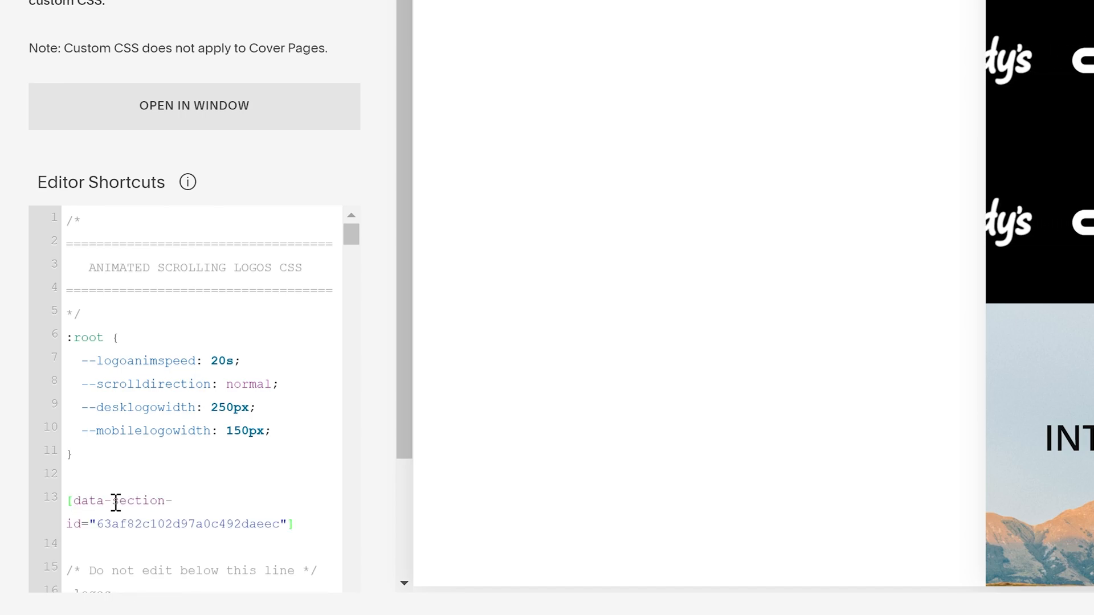
{"action": "type", "text": "{"}
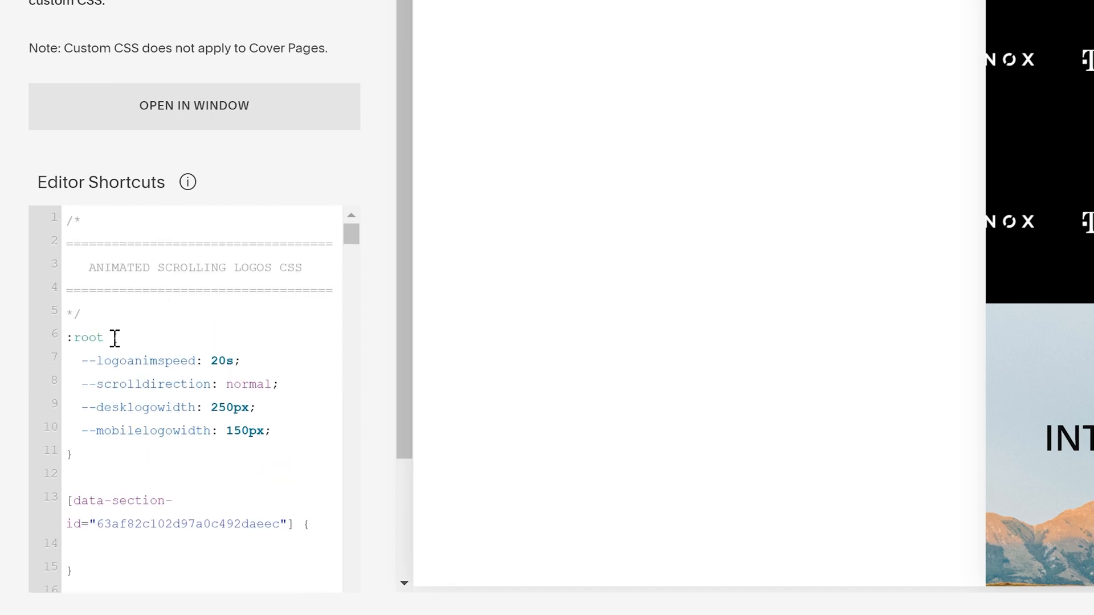
{"action": "left_click_drag", "start_coordinate": [117, 337], "coordinate": [270, 431]}
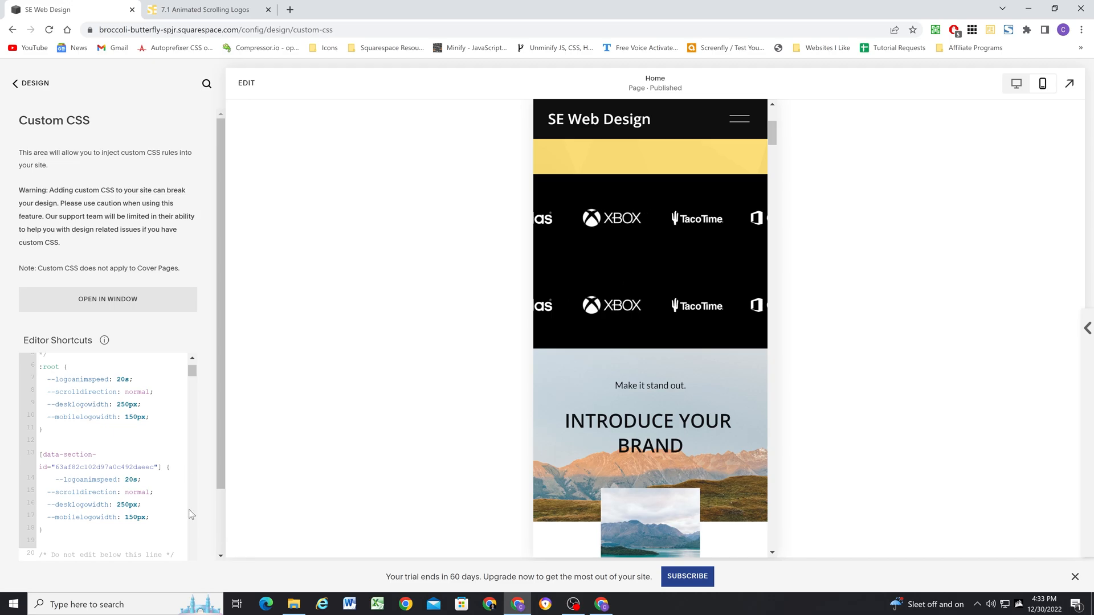
- Change the override's scroll direction from normal to reverse
{"action": "double_click", "coordinate": [136, 491]}
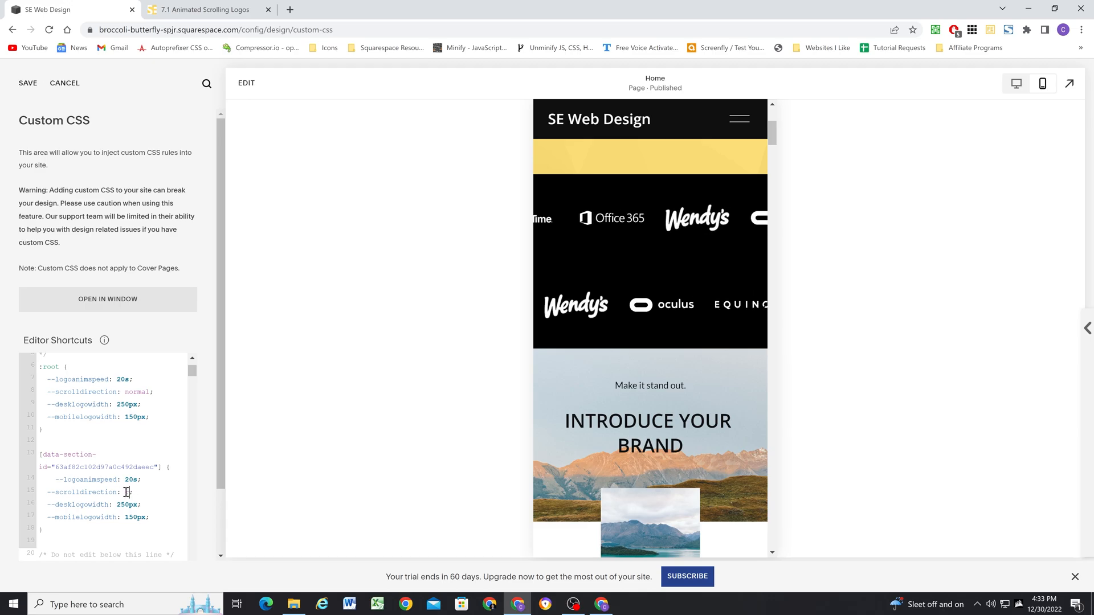
{"action": "type", "text": "reverse"}
{"action": "left_click", "coordinate": [113, 479]}
{"action": "type", "text": "4"}
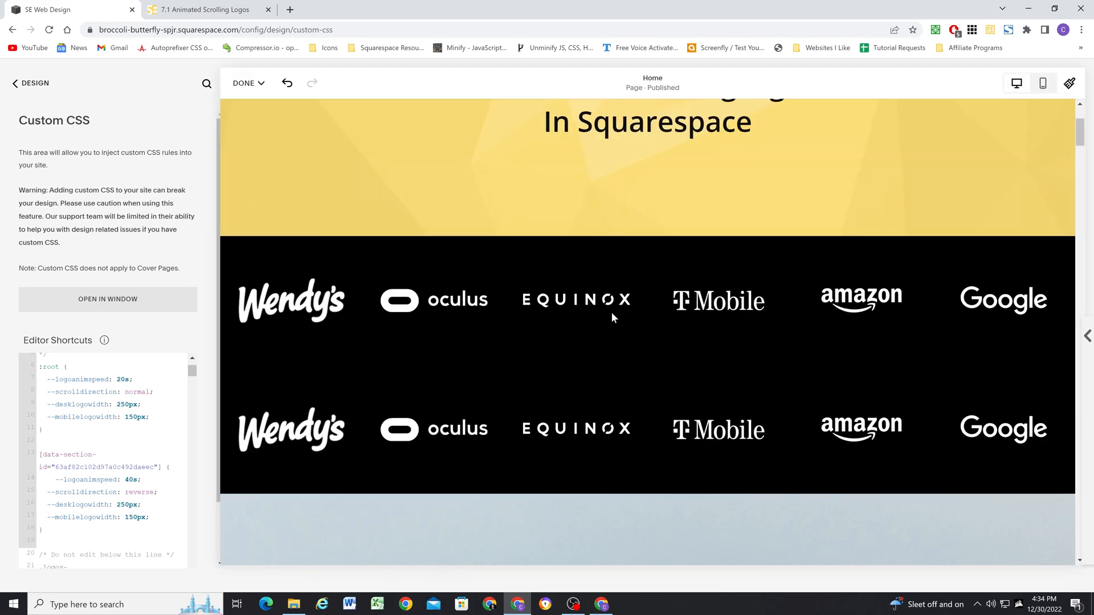
{"action": "mouse_move", "coordinate": [602, 335]}
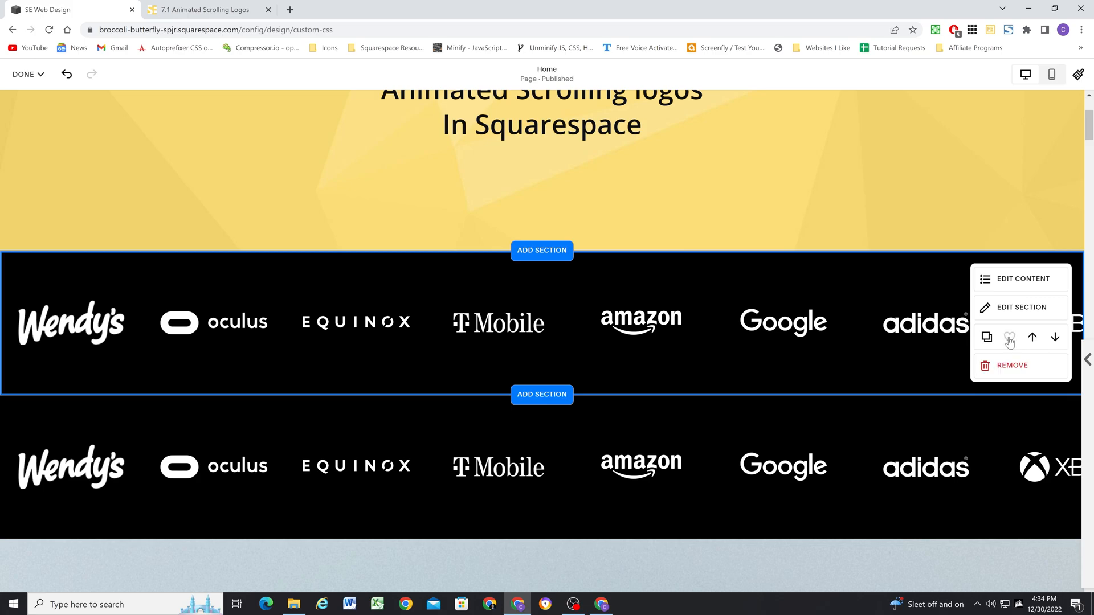
- Save the logo banner to saved sections, add it as a third section, and save the page
{"action": "left_click", "coordinate": [1009, 341]}
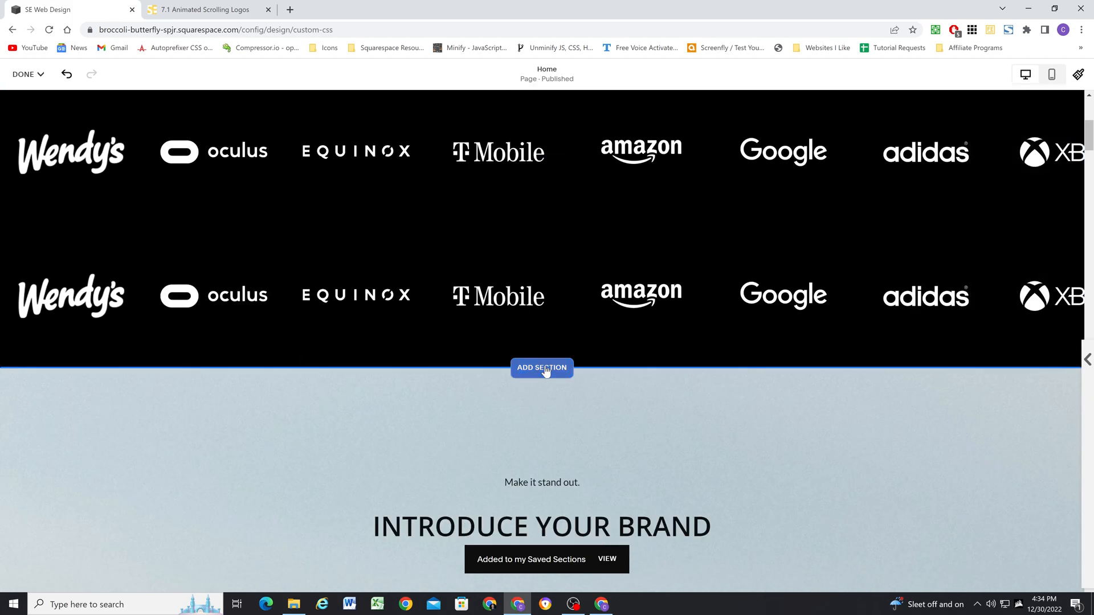
{"action": "left_click", "coordinate": [542, 367]}
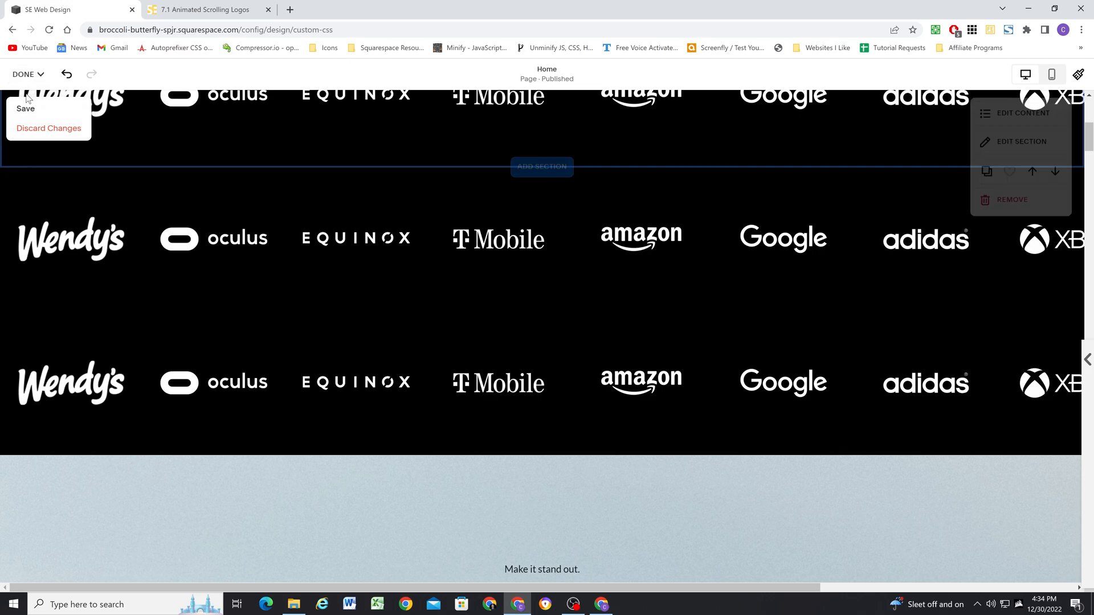
{"action": "left_click", "coordinate": [26, 108]}
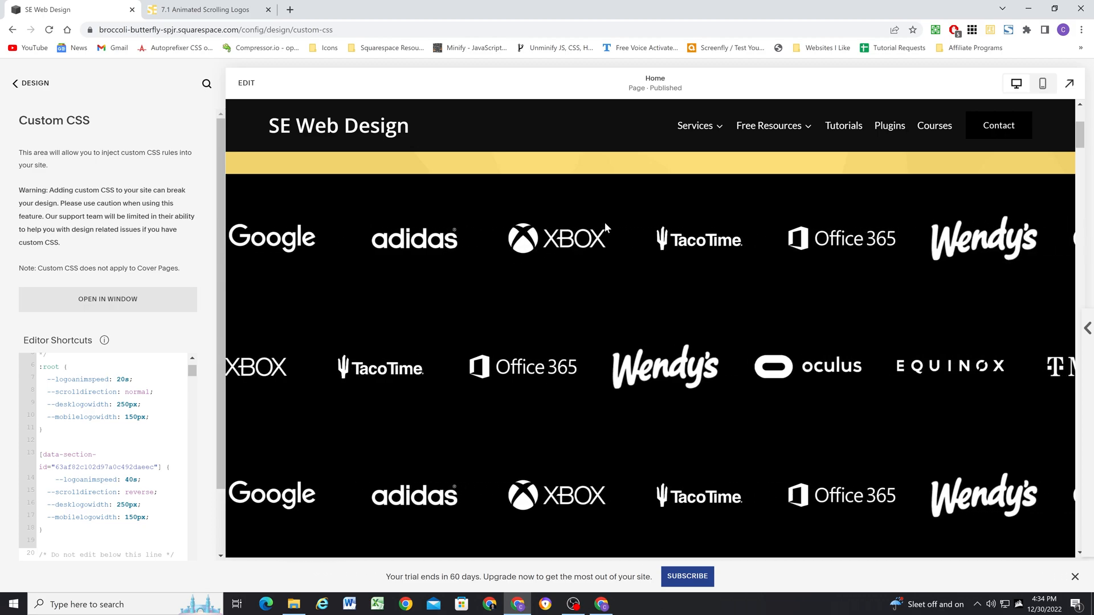
{"action": "scroll", "scroll_direction": "down", "scroll_amount": 3}
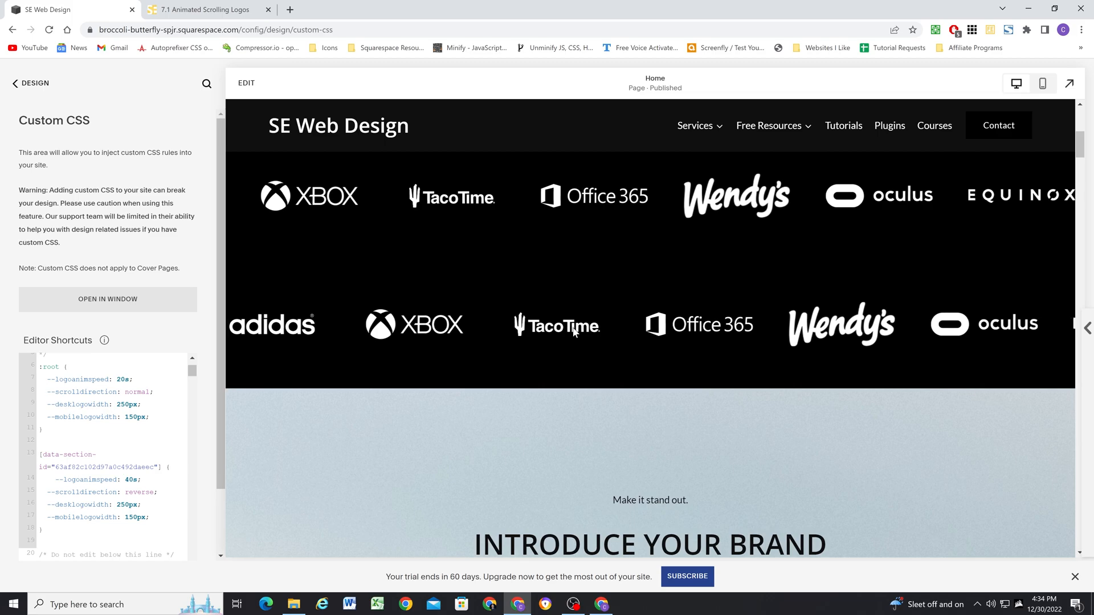